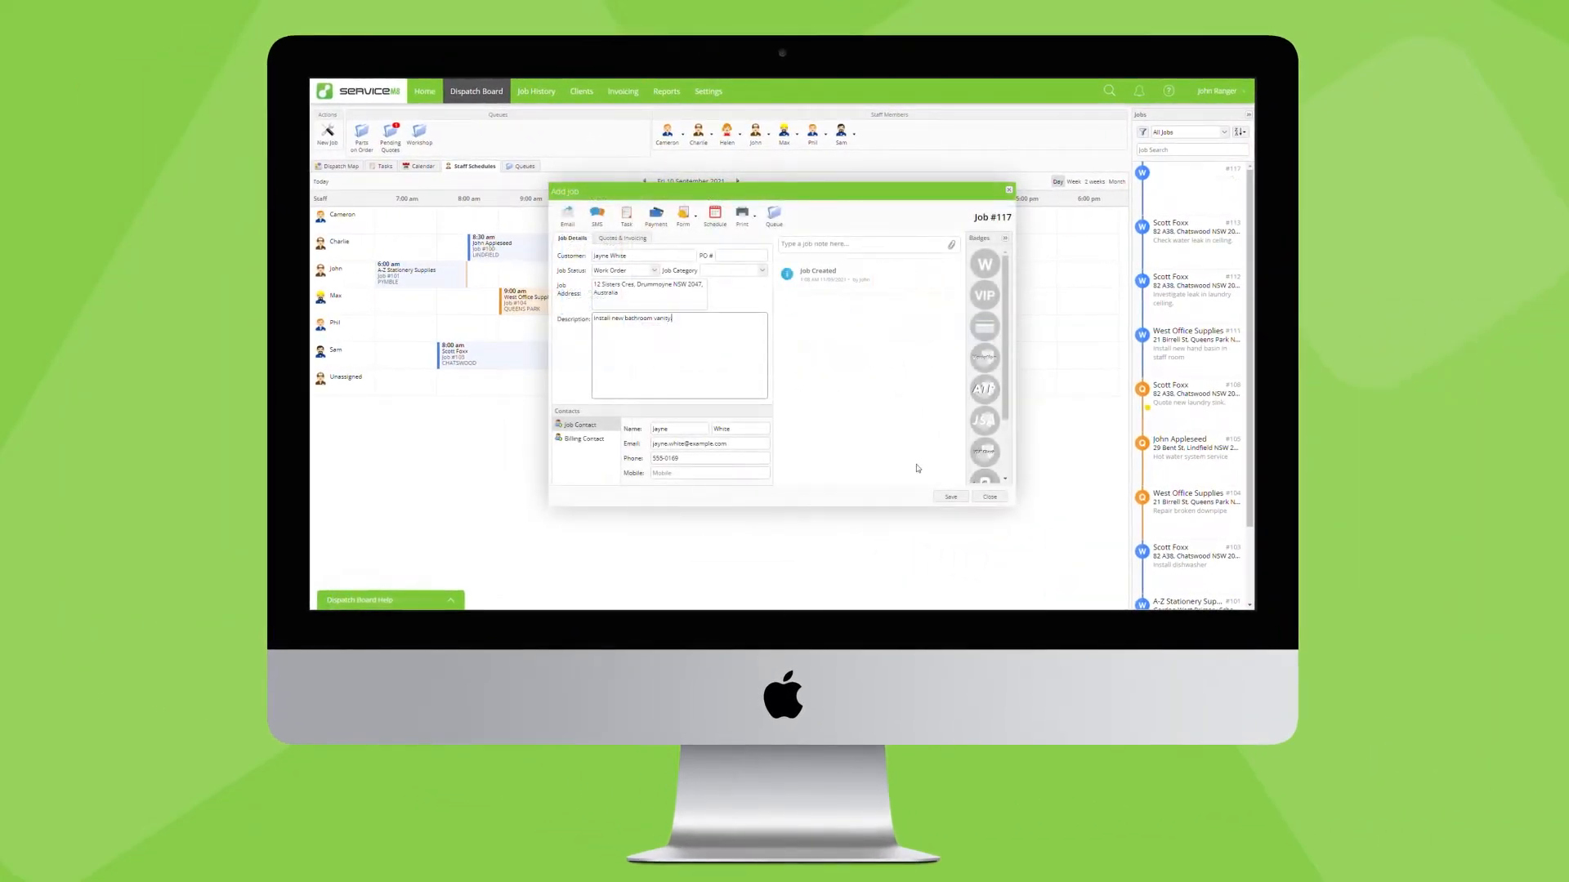
pyautogui.click(949, 498)
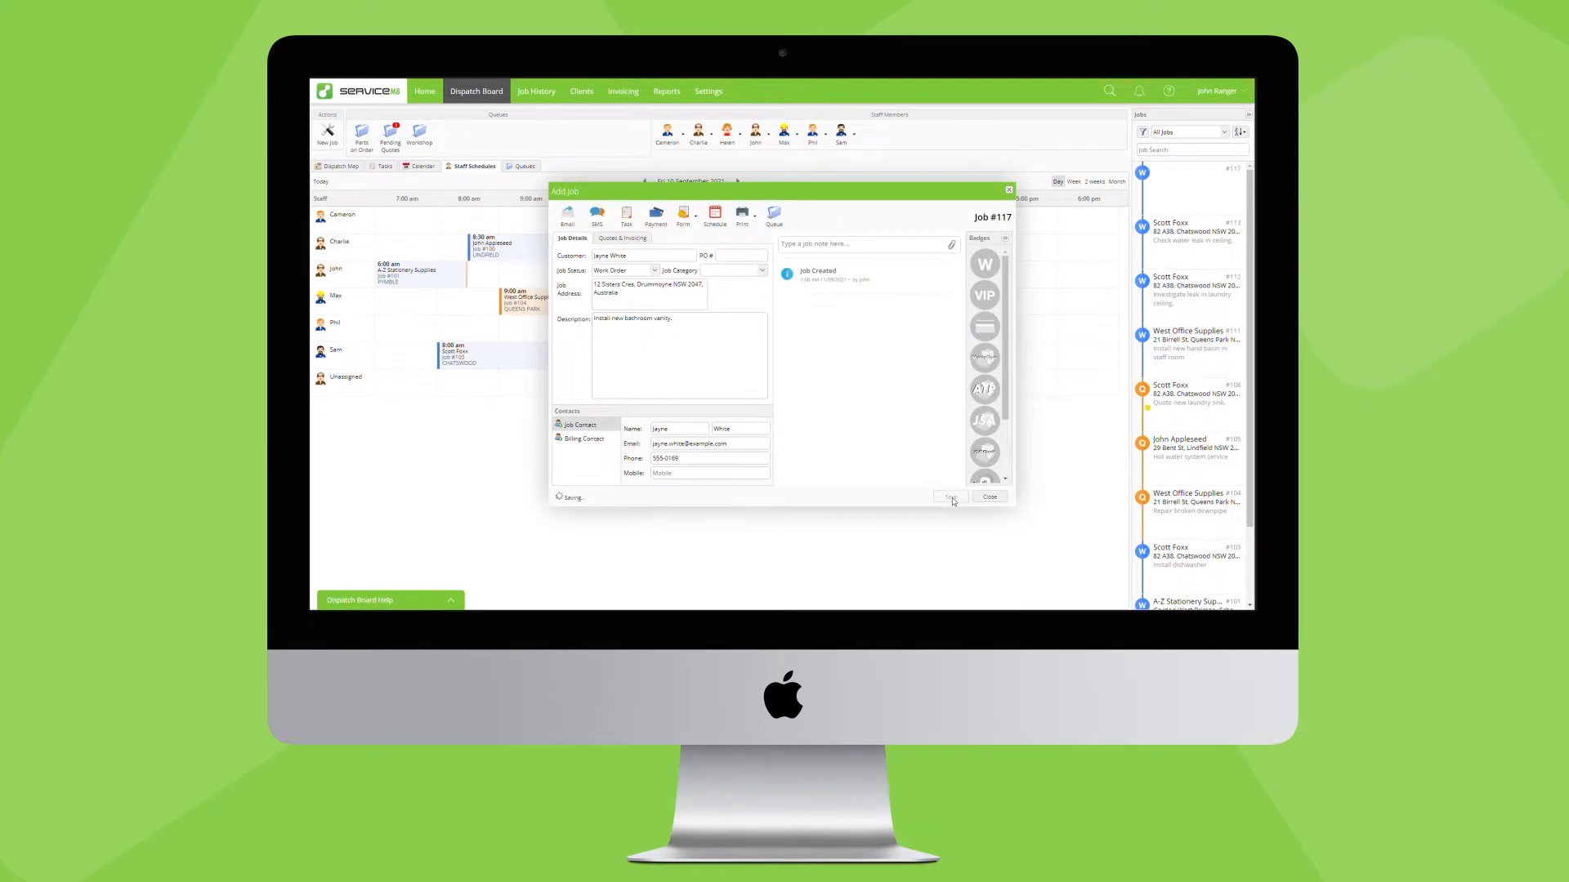
pyautogui.click(949, 498)
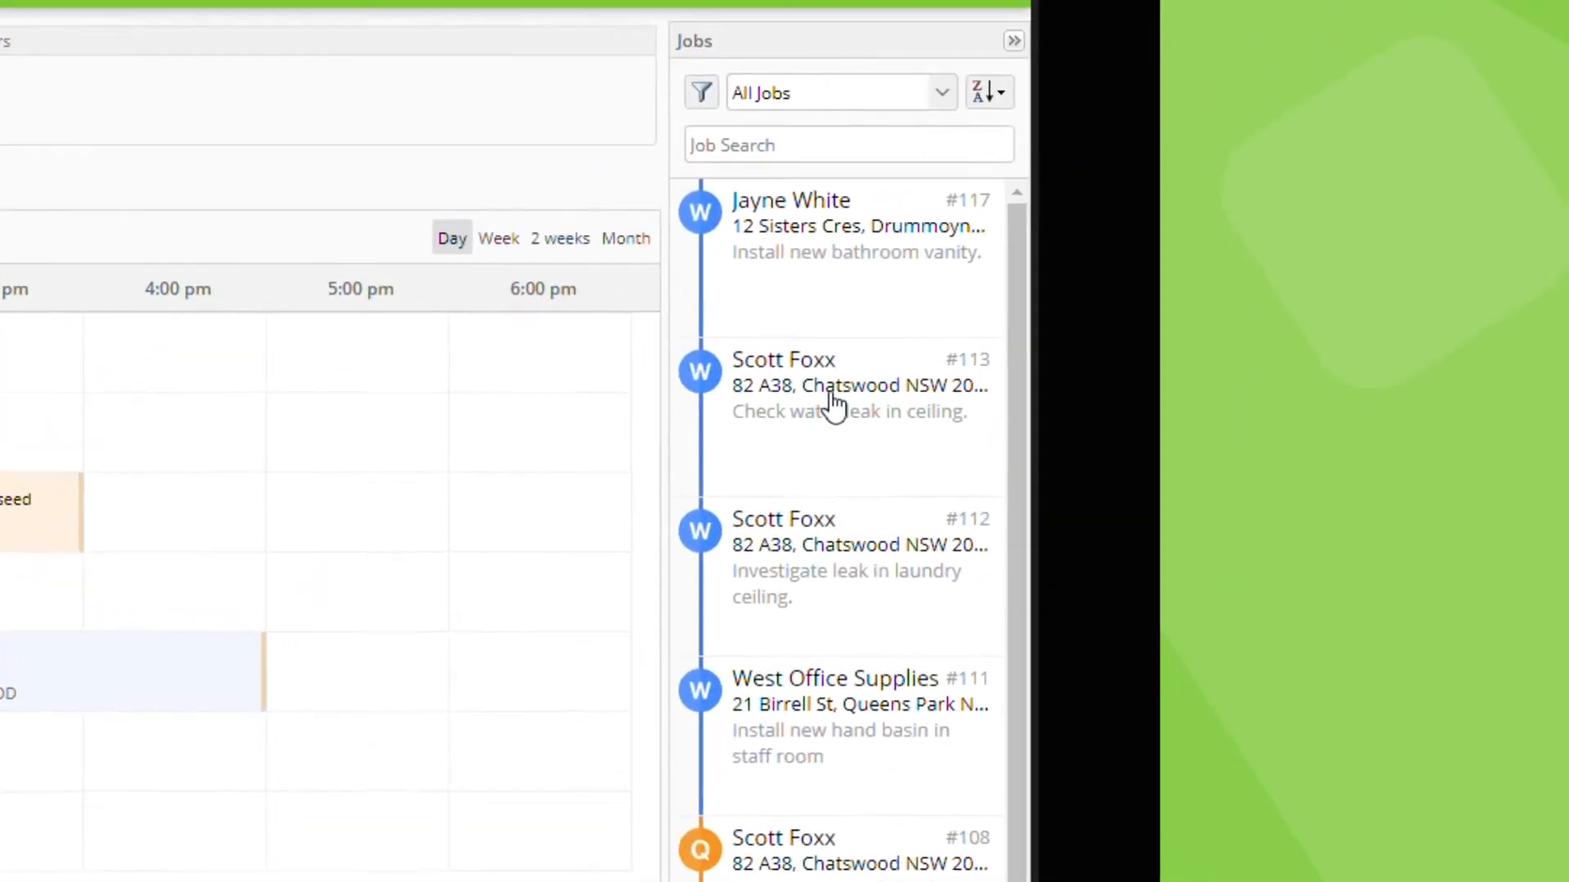
pyautogui.click(988, 90)
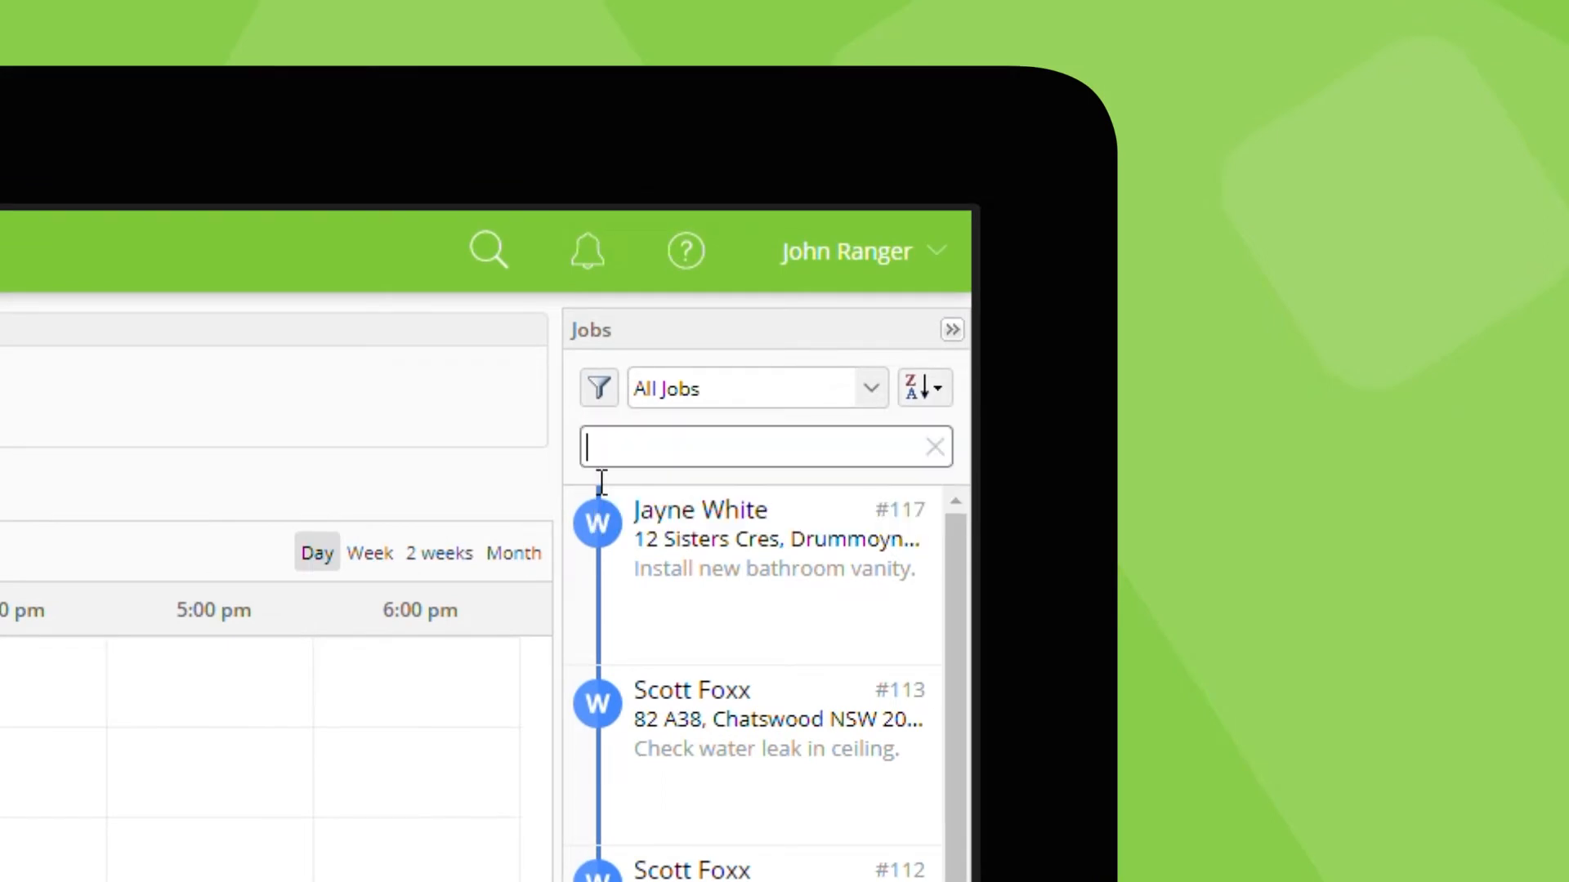
pyautogui.write('vanity')
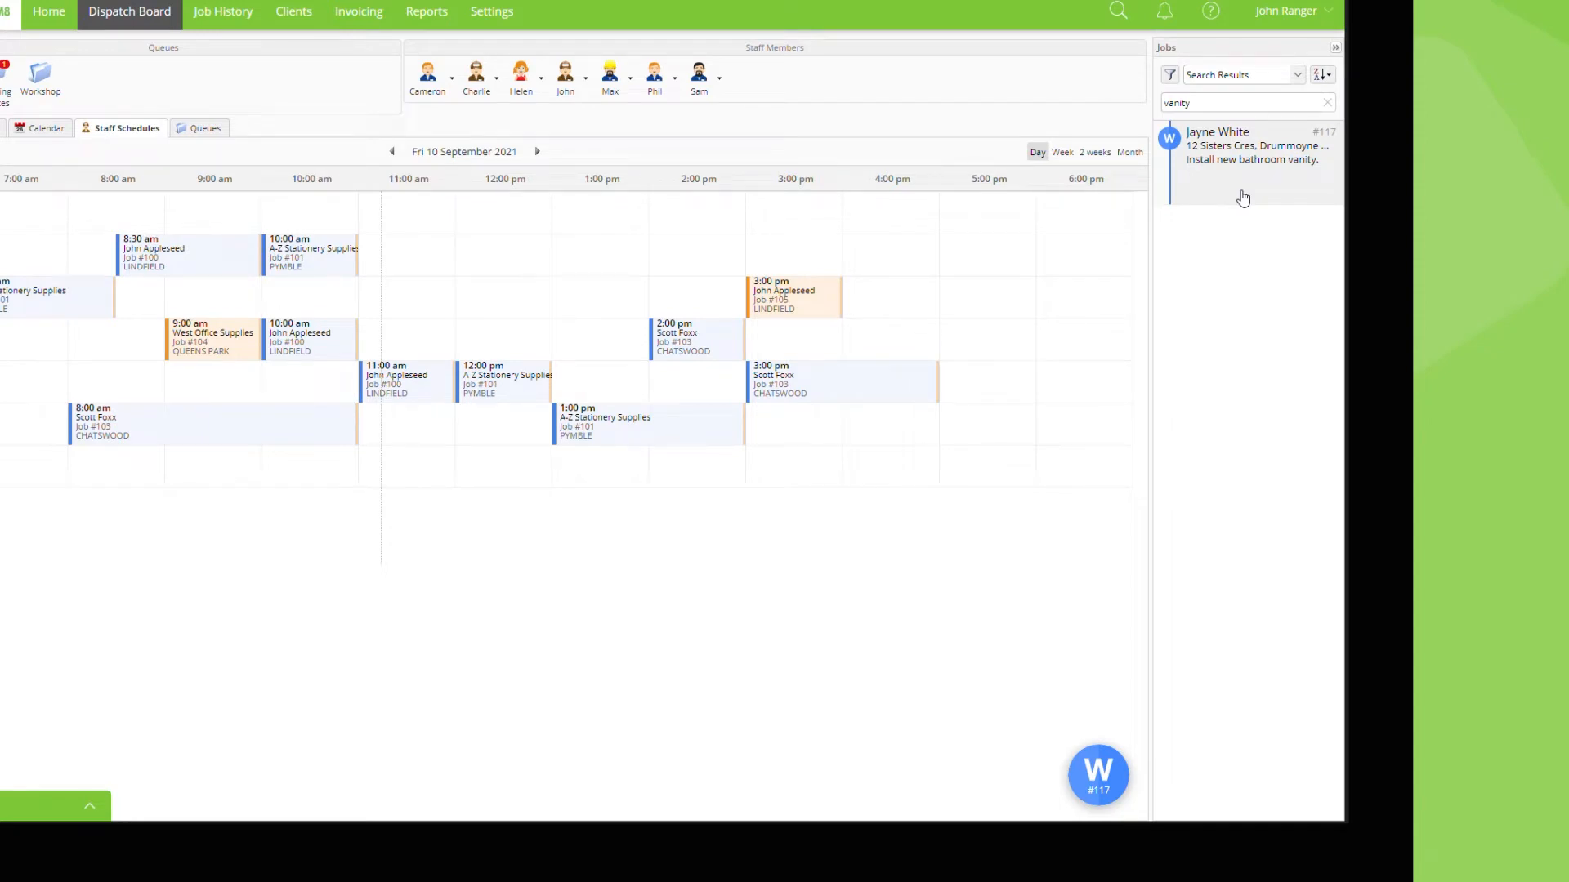
pyautogui.moveTo(1168, 503)
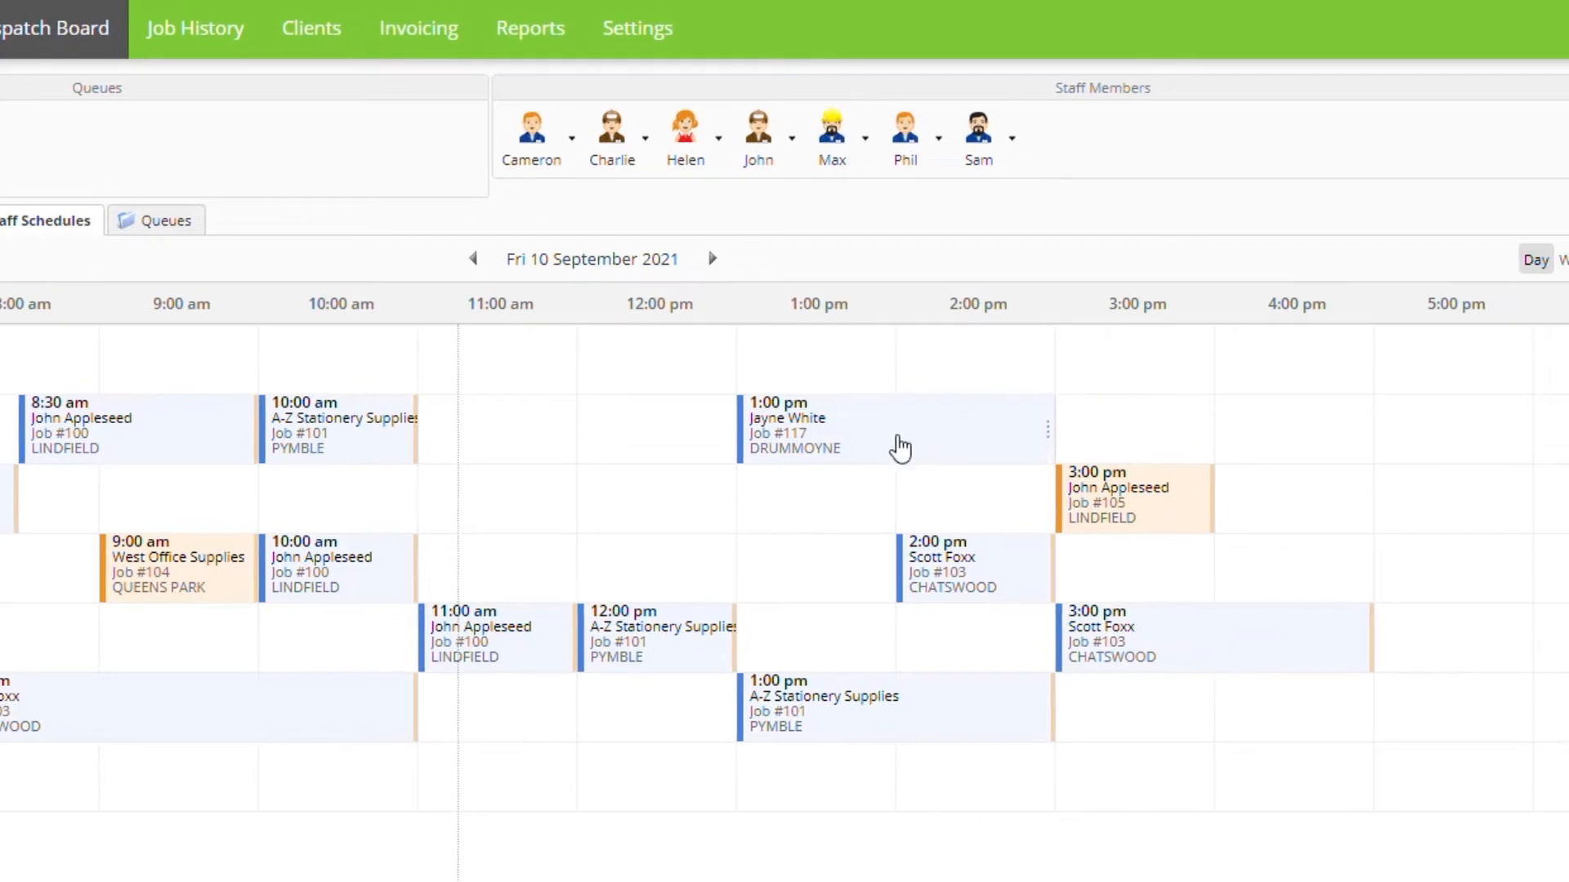
# - Check job #117's 1:00 pm Friday booking with Charlie in Edit Booking, then close it
pyautogui.click(896, 431)
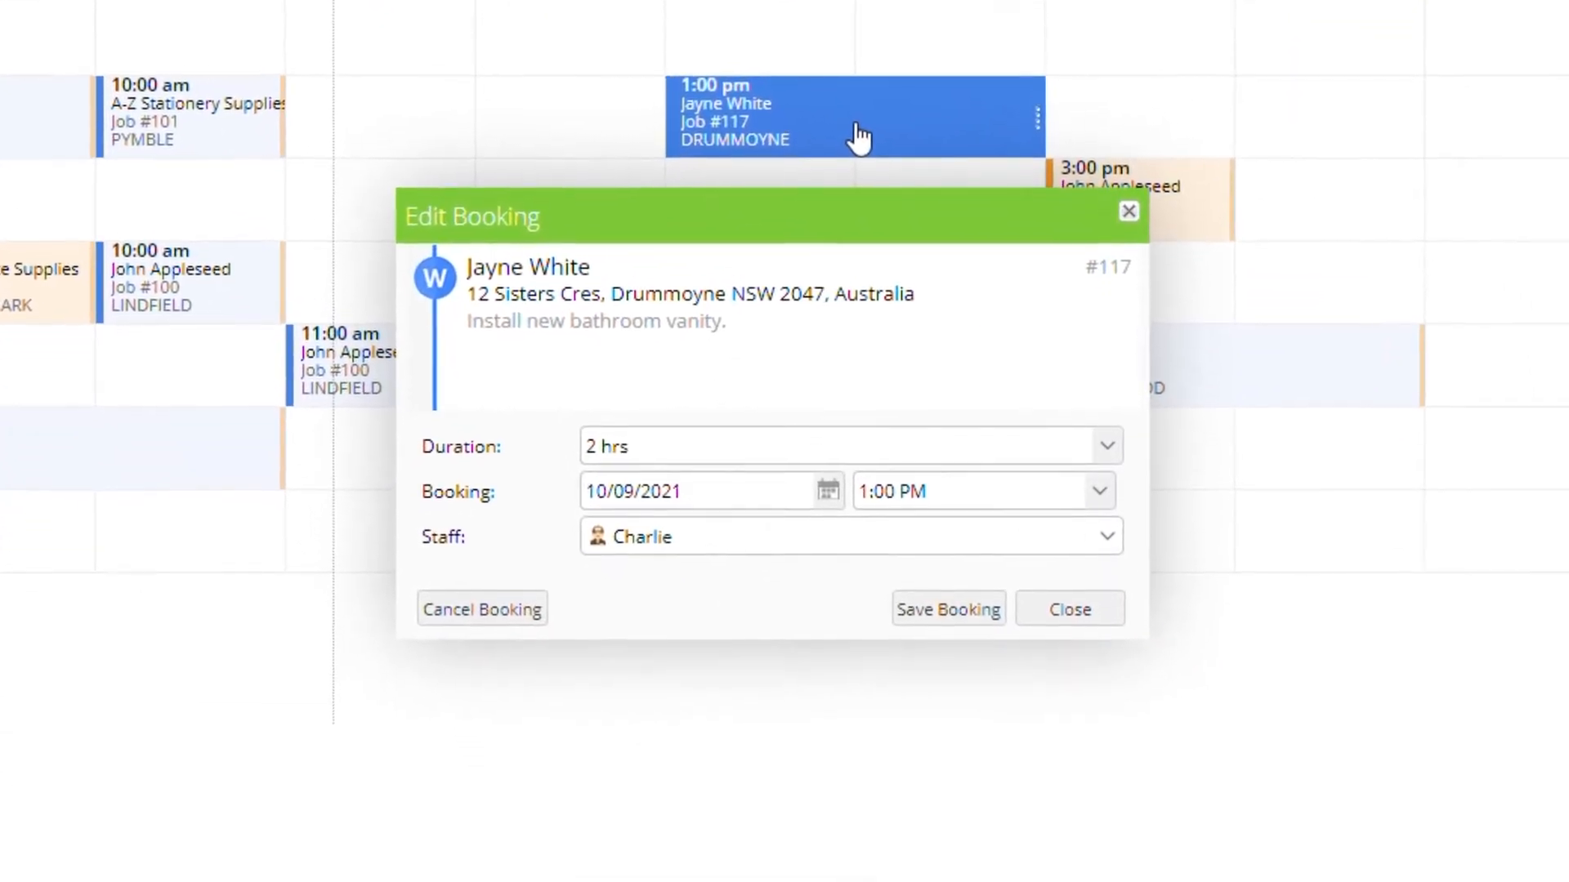
pyautogui.click(1068, 608)
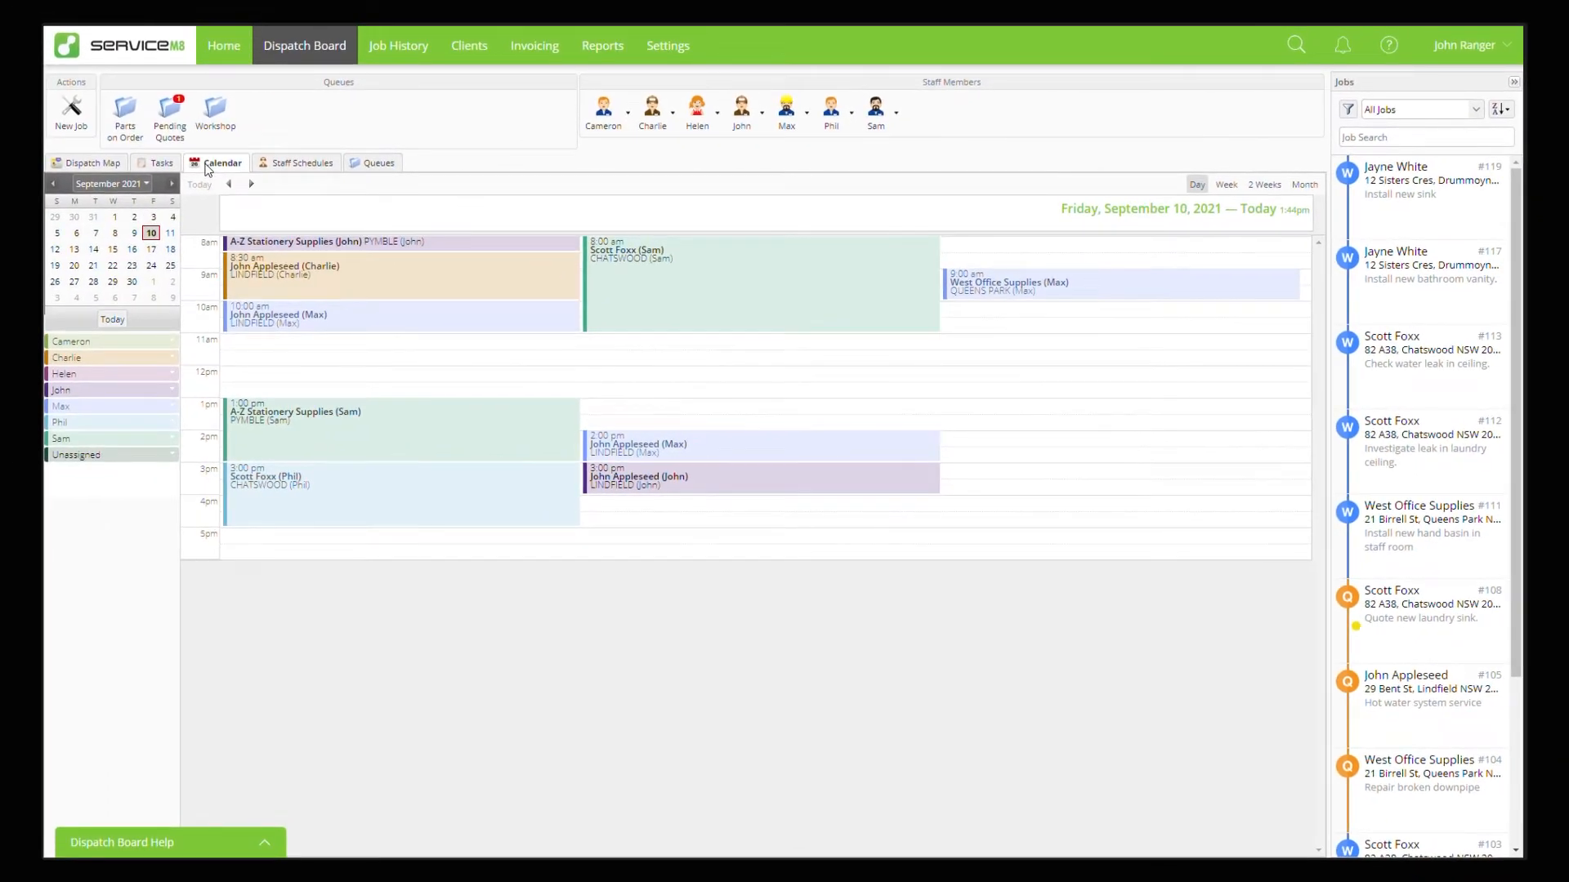
pyautogui.moveTo(583, 367)
pyautogui.write('117')
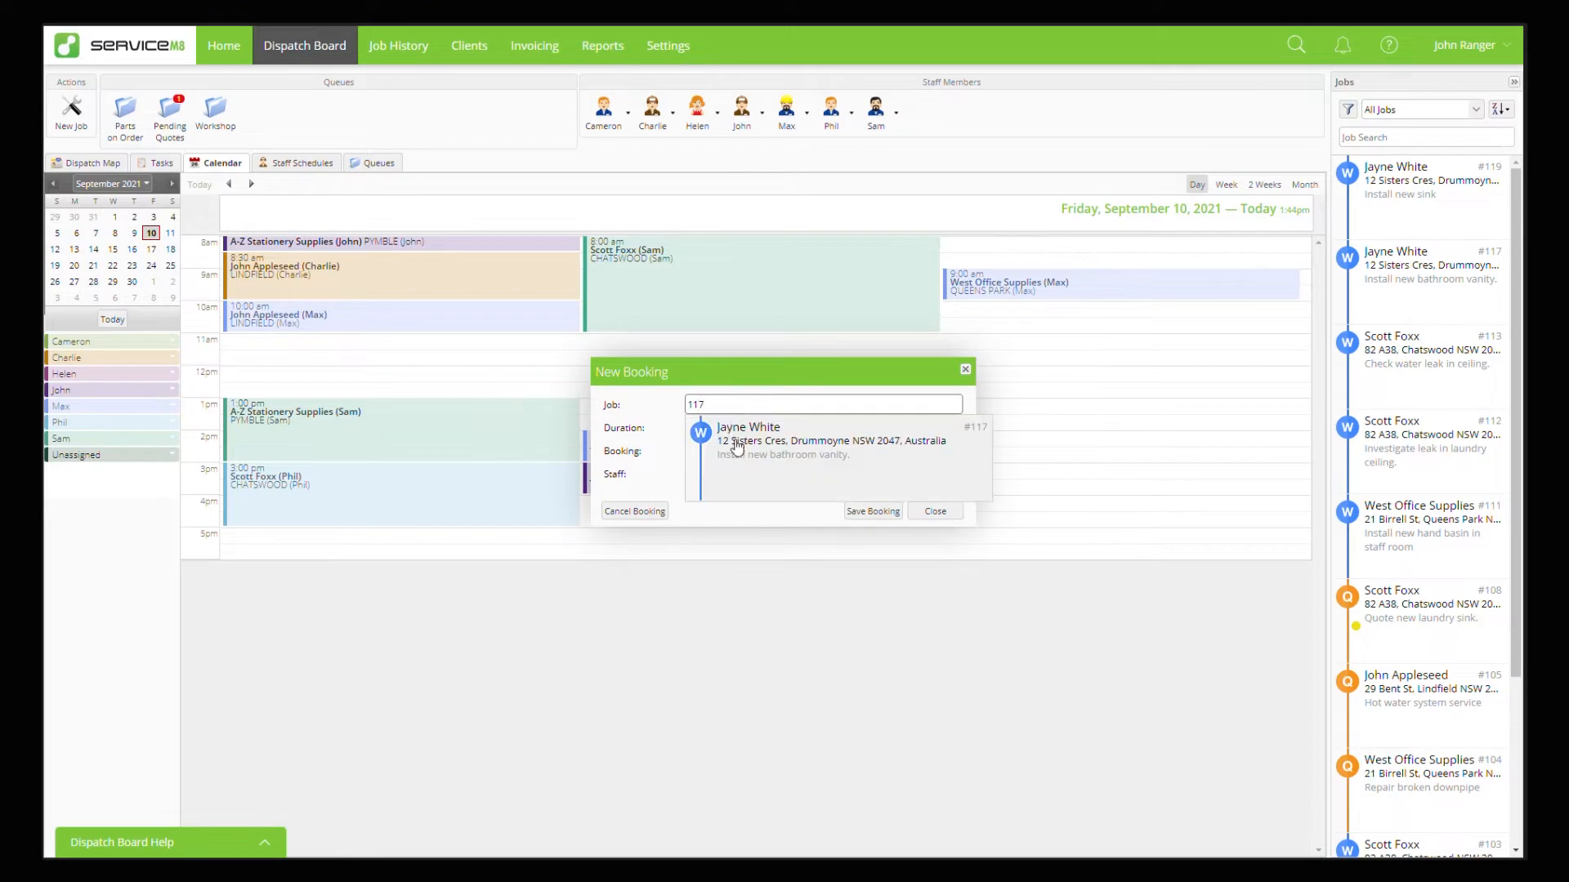
pyautogui.click(872, 511)
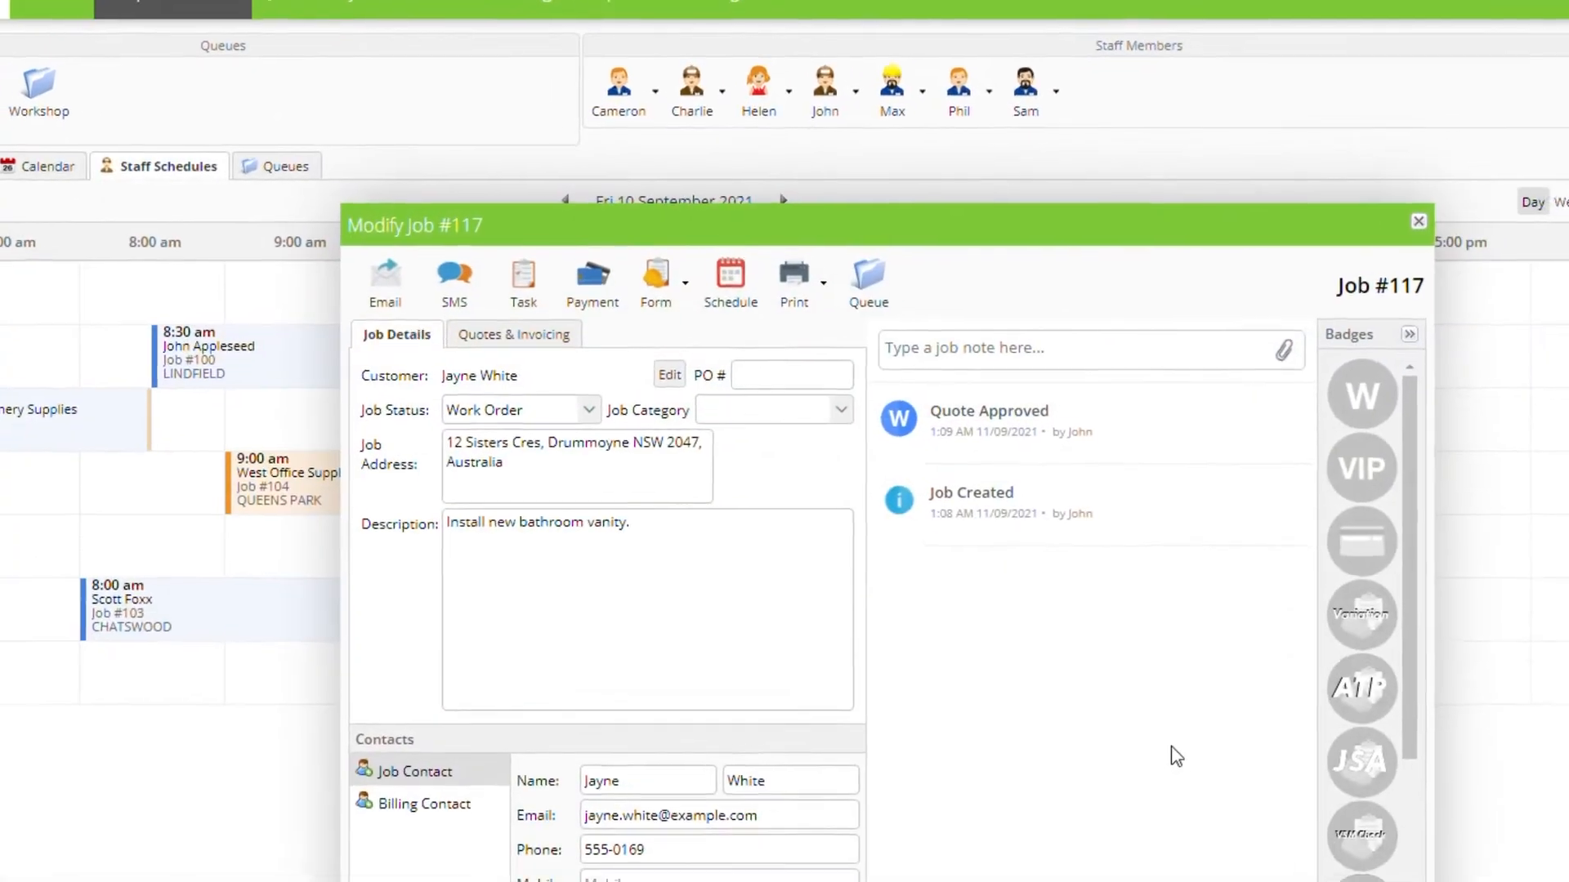
# - Start a booking for job #117 and choose the staff member to assign
pyautogui.click(730, 275)
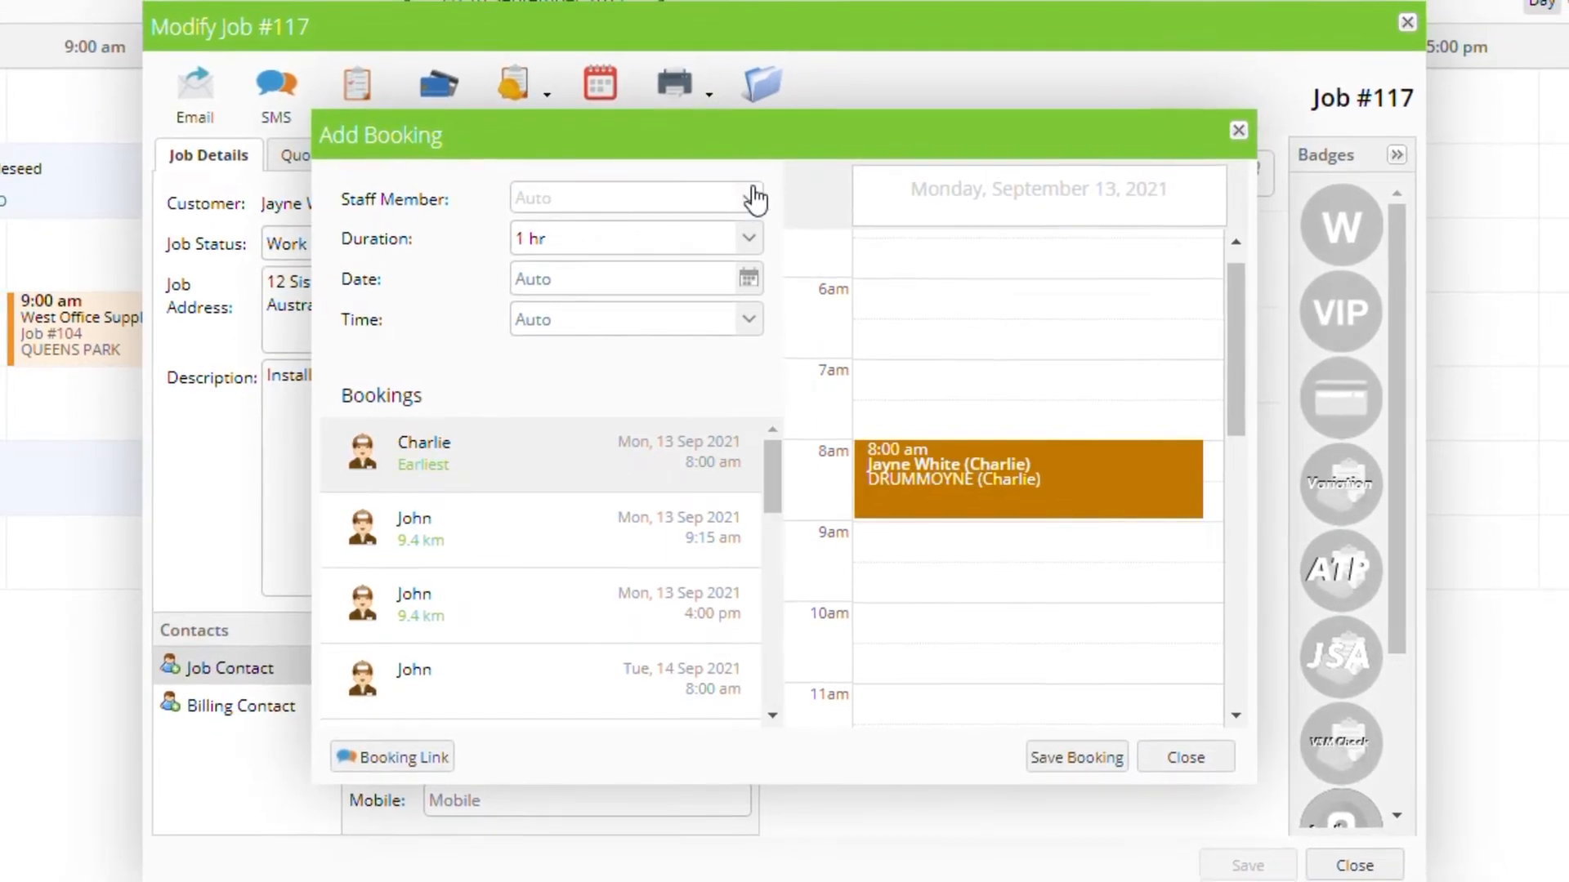
pyautogui.click(636, 197)
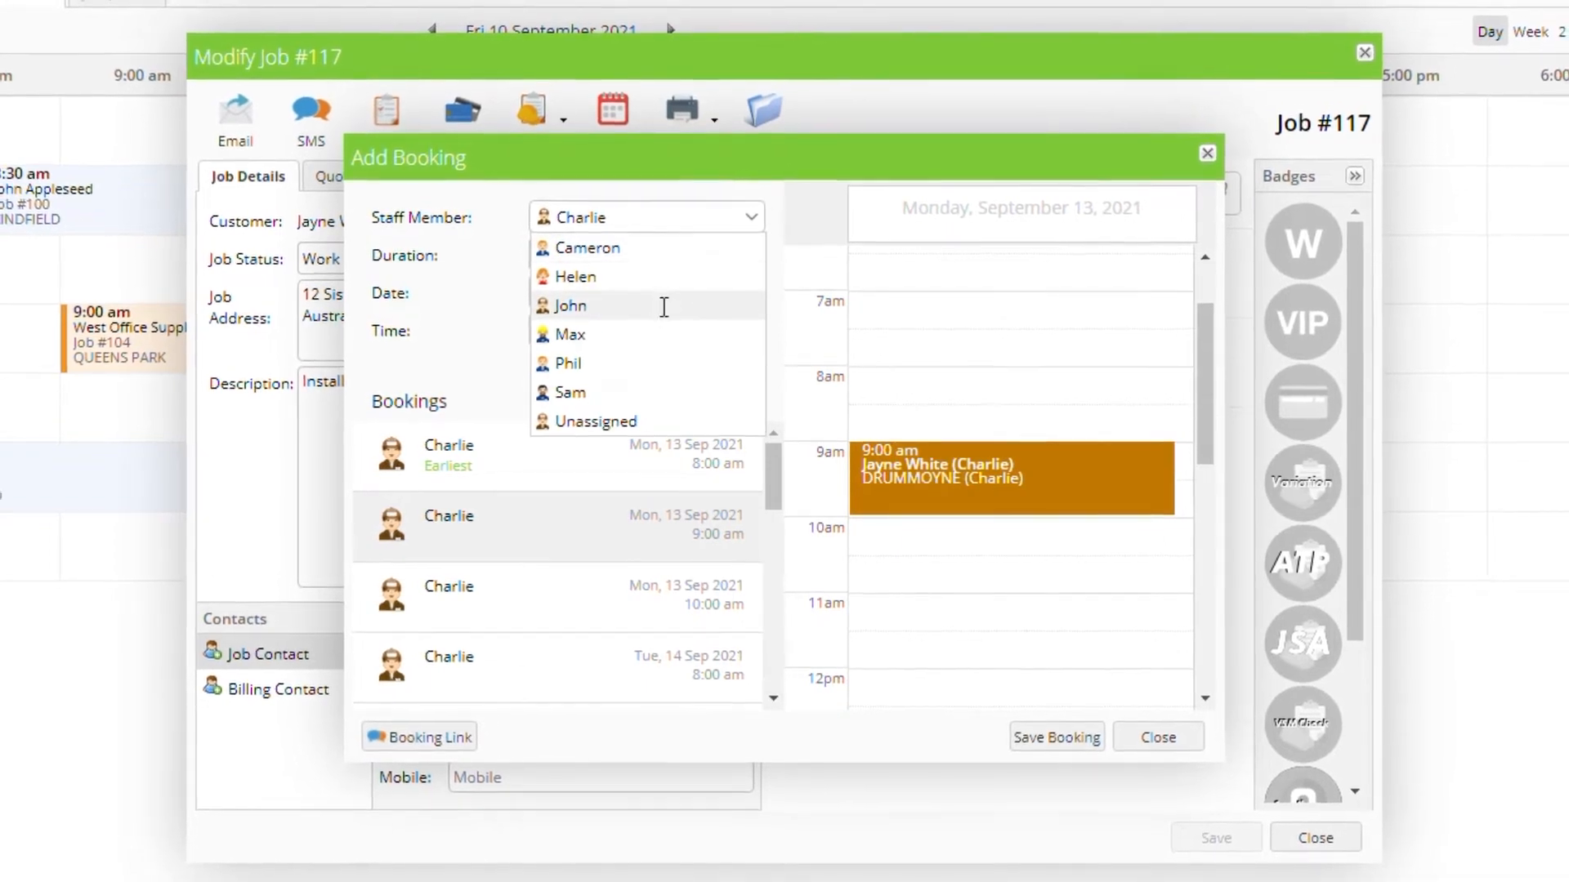
pyautogui.click(571, 305)
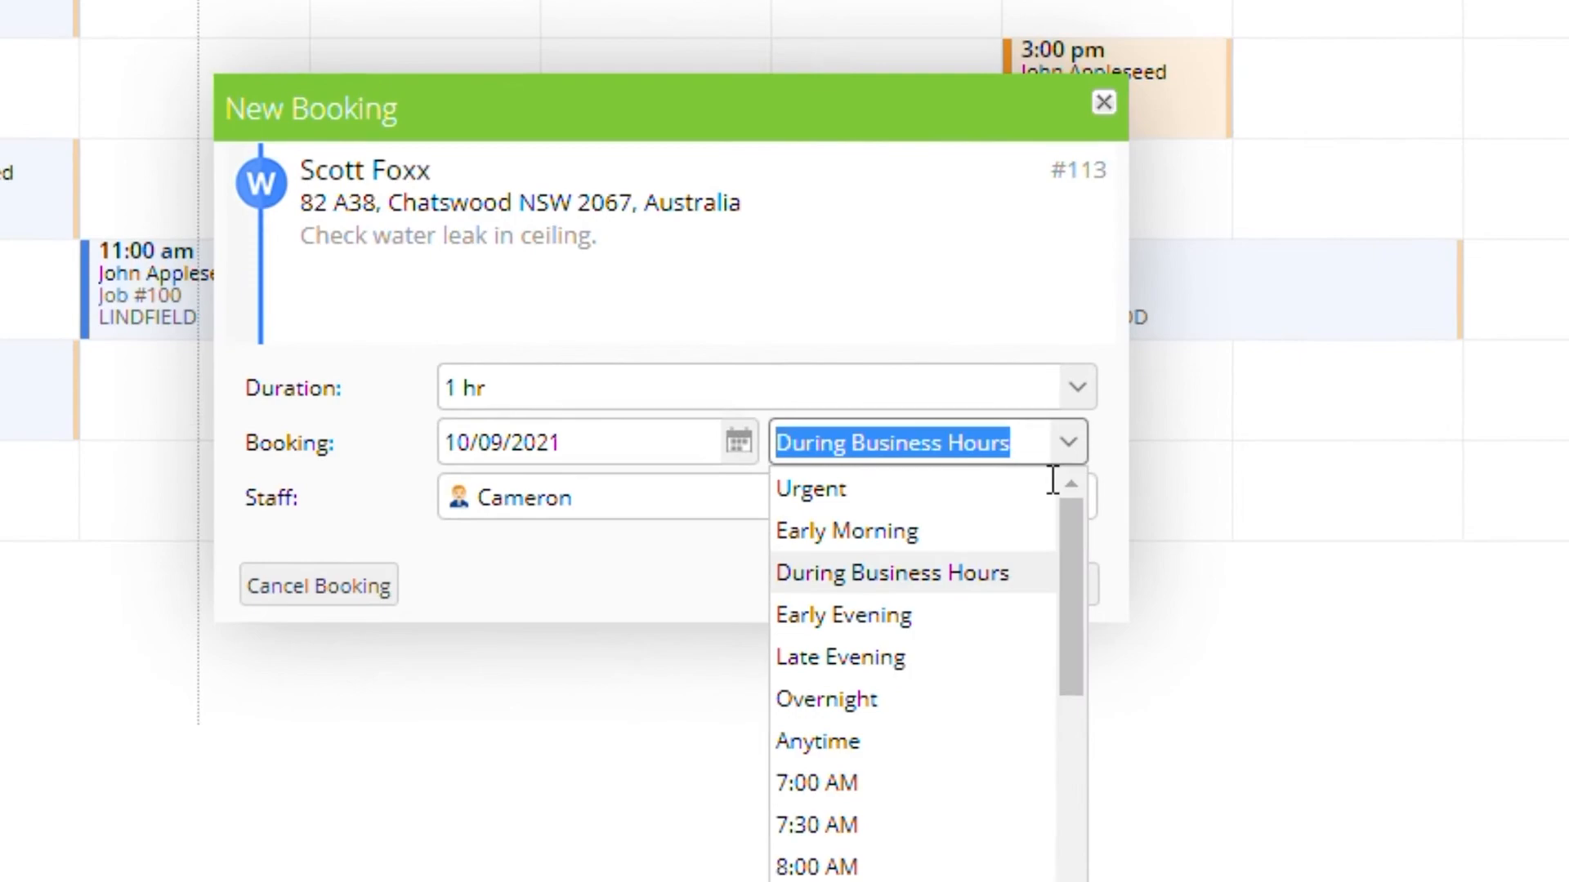
# - Book ceiling water leak job #113 as Urgent on 10/09/2021, notifying the technician
pyautogui.click(1102, 102)
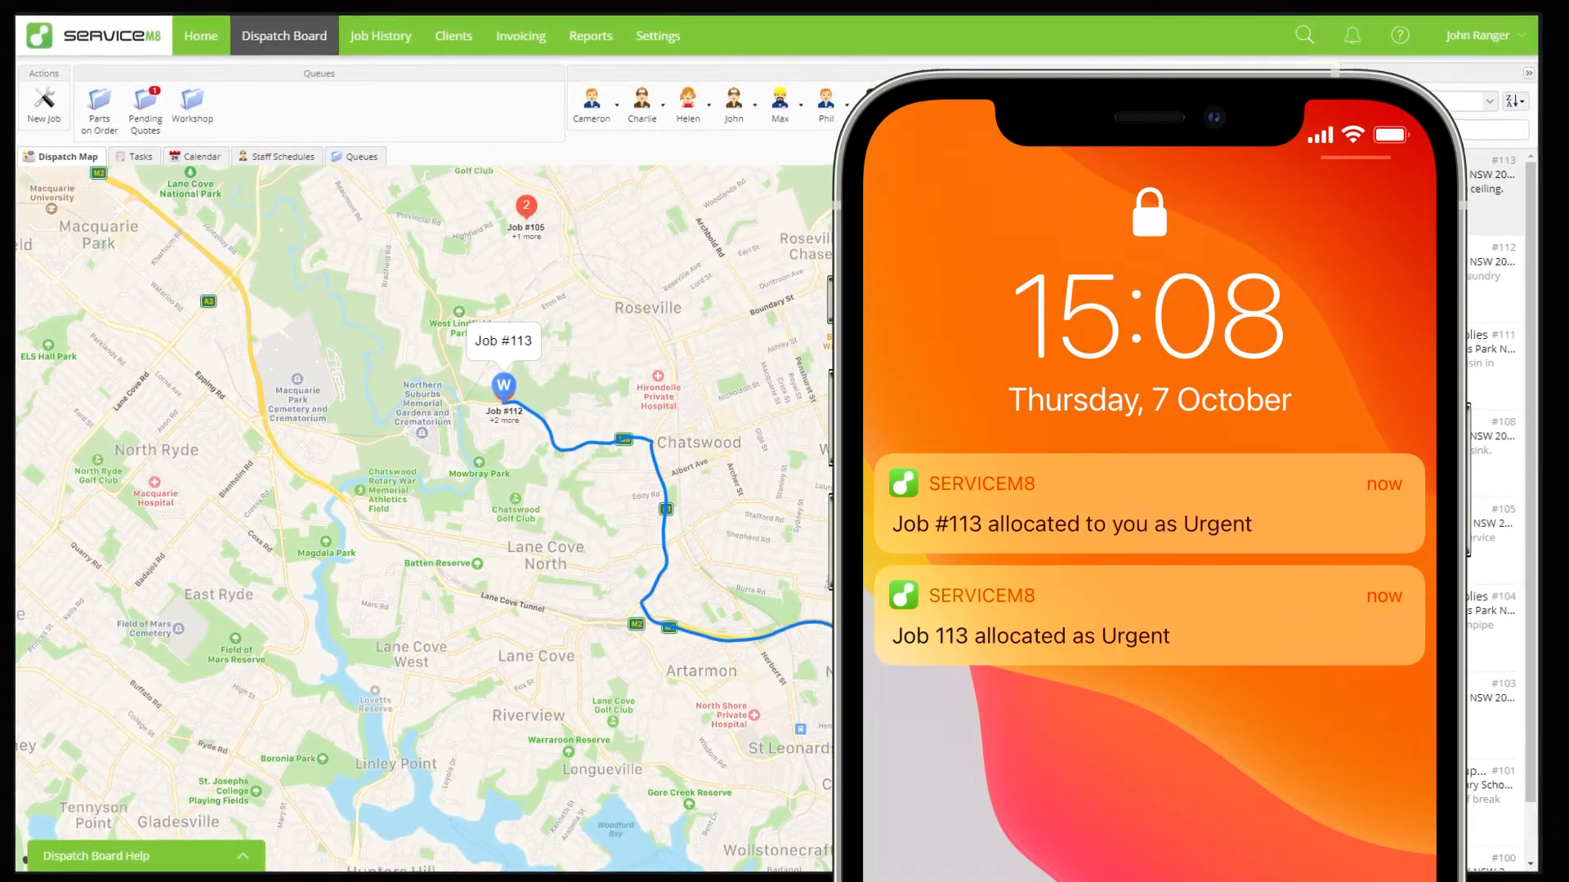
pyautogui.click(282, 156)
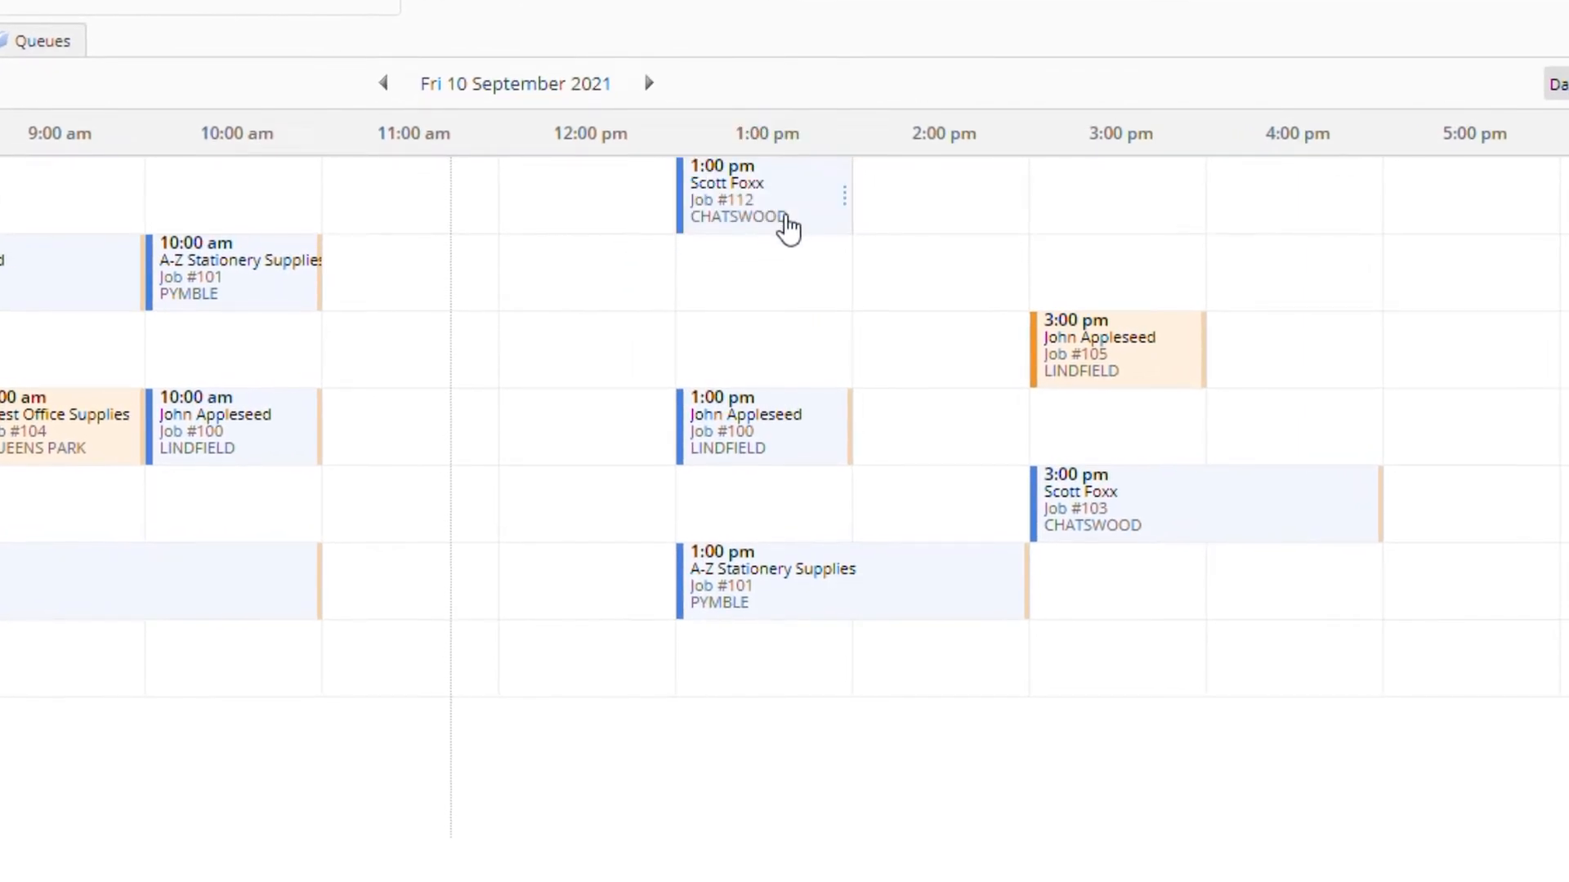
# - Cancel the 1:00 pm booking for laundry ceiling leak job #112
pyautogui.click(766, 191)
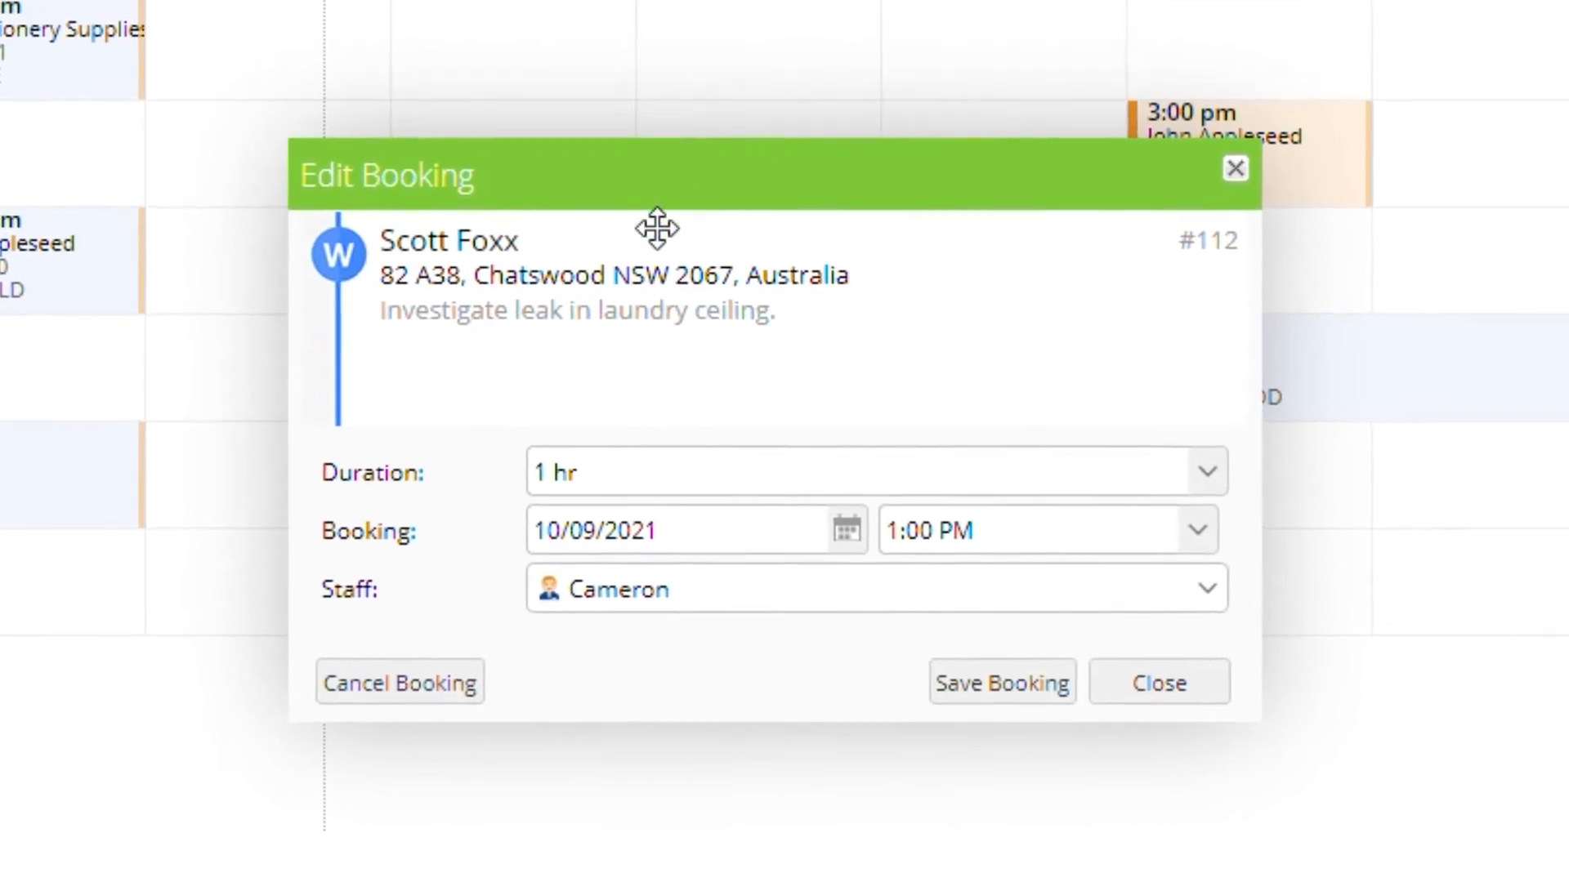
pyautogui.click(398, 682)
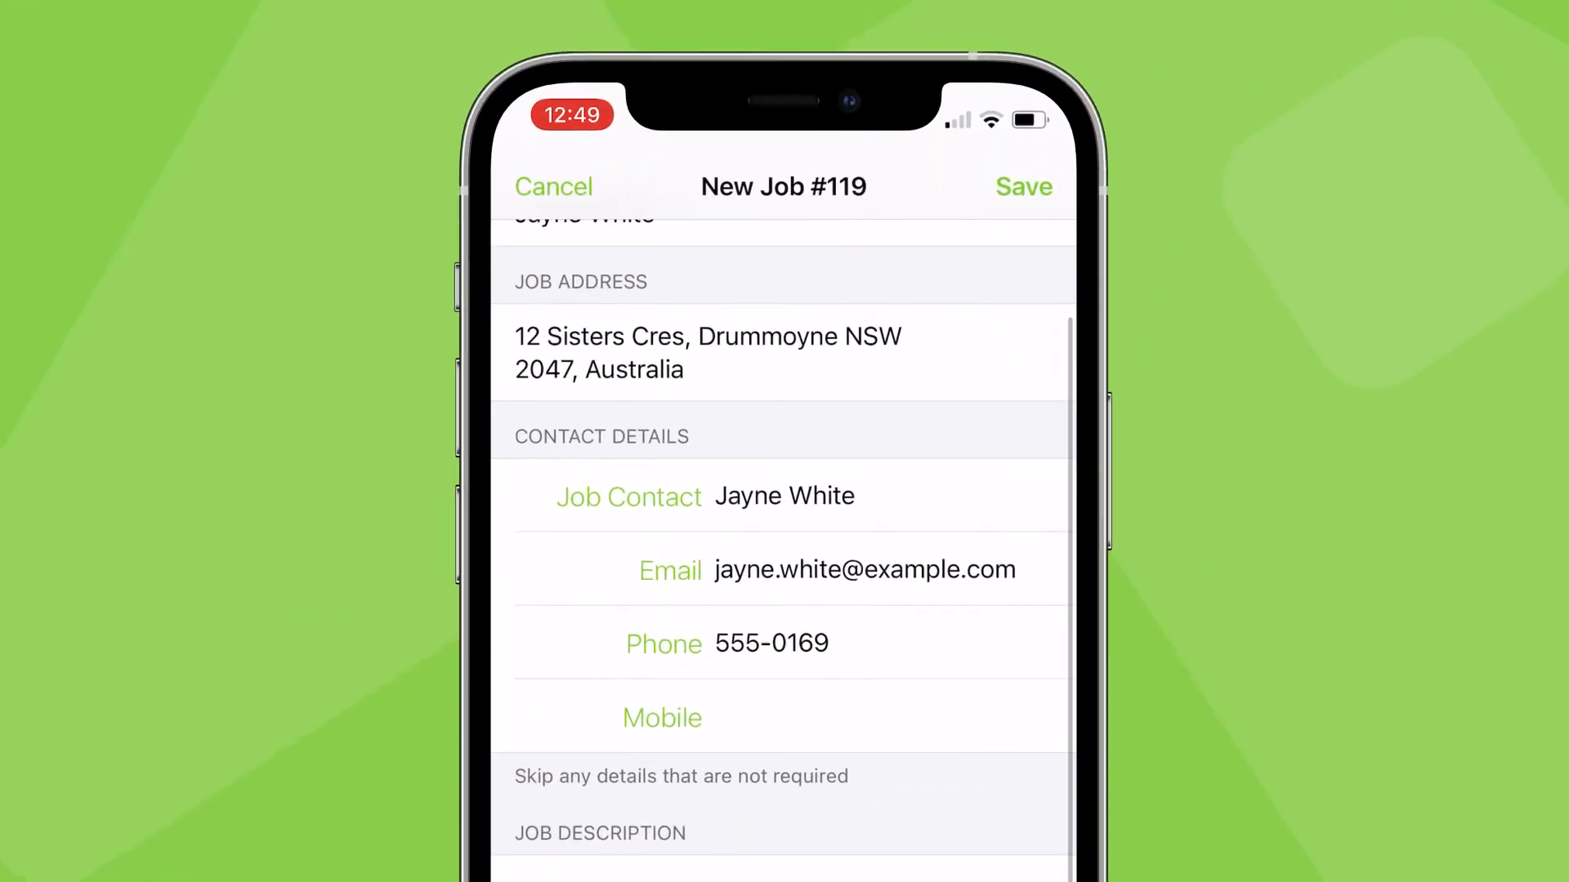
# - Save new-sink job #119 on the iPhone, choose Schedule job, and add a booking
pyautogui.click(1024, 187)
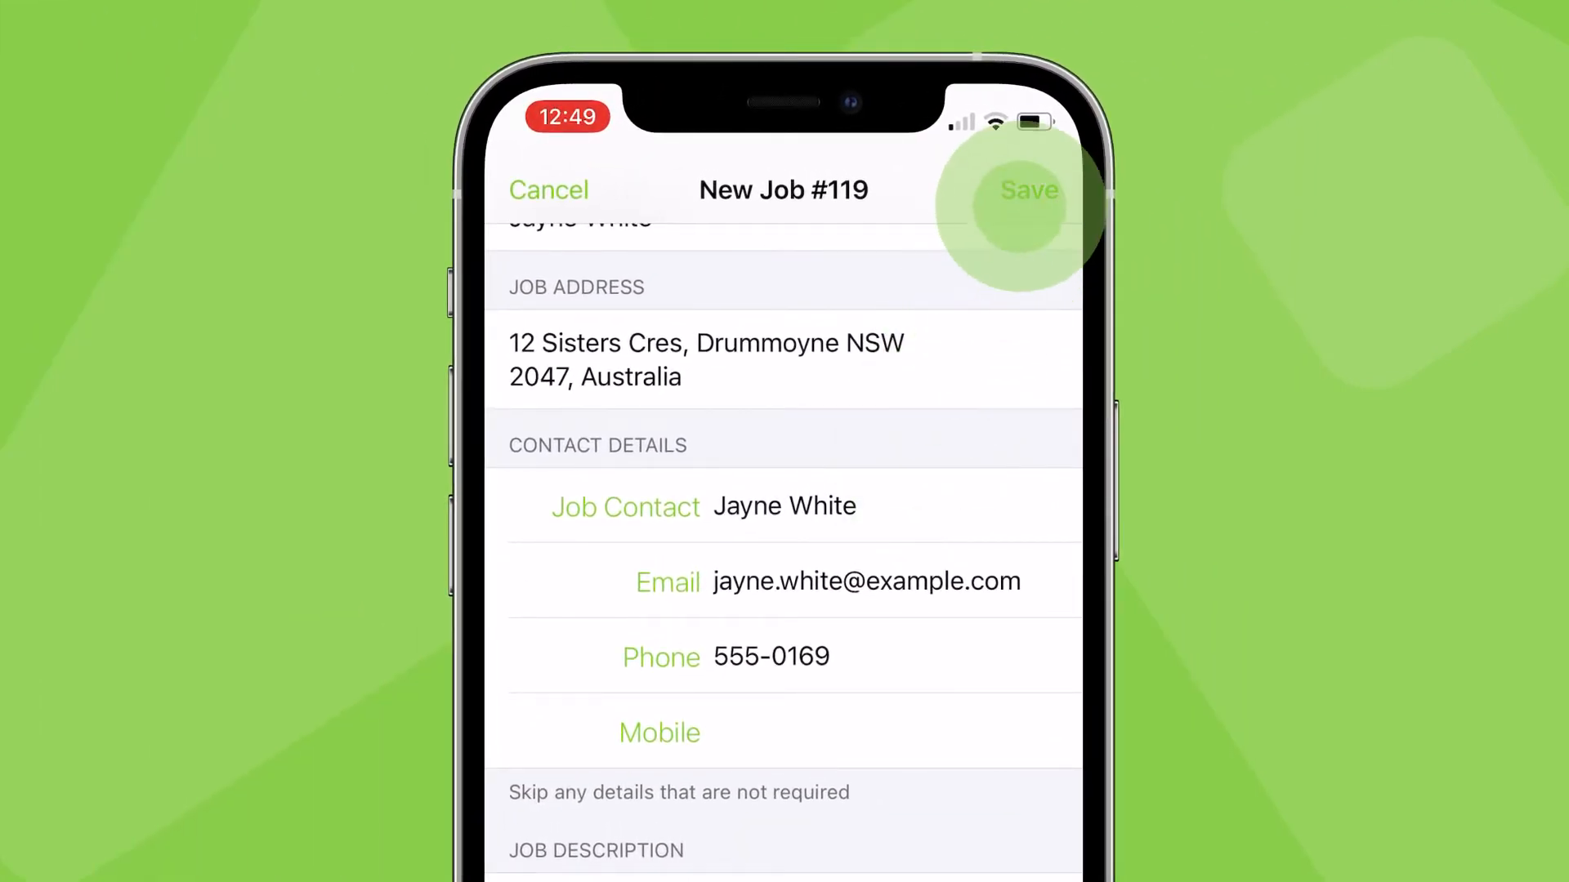
pyautogui.click(1029, 189)
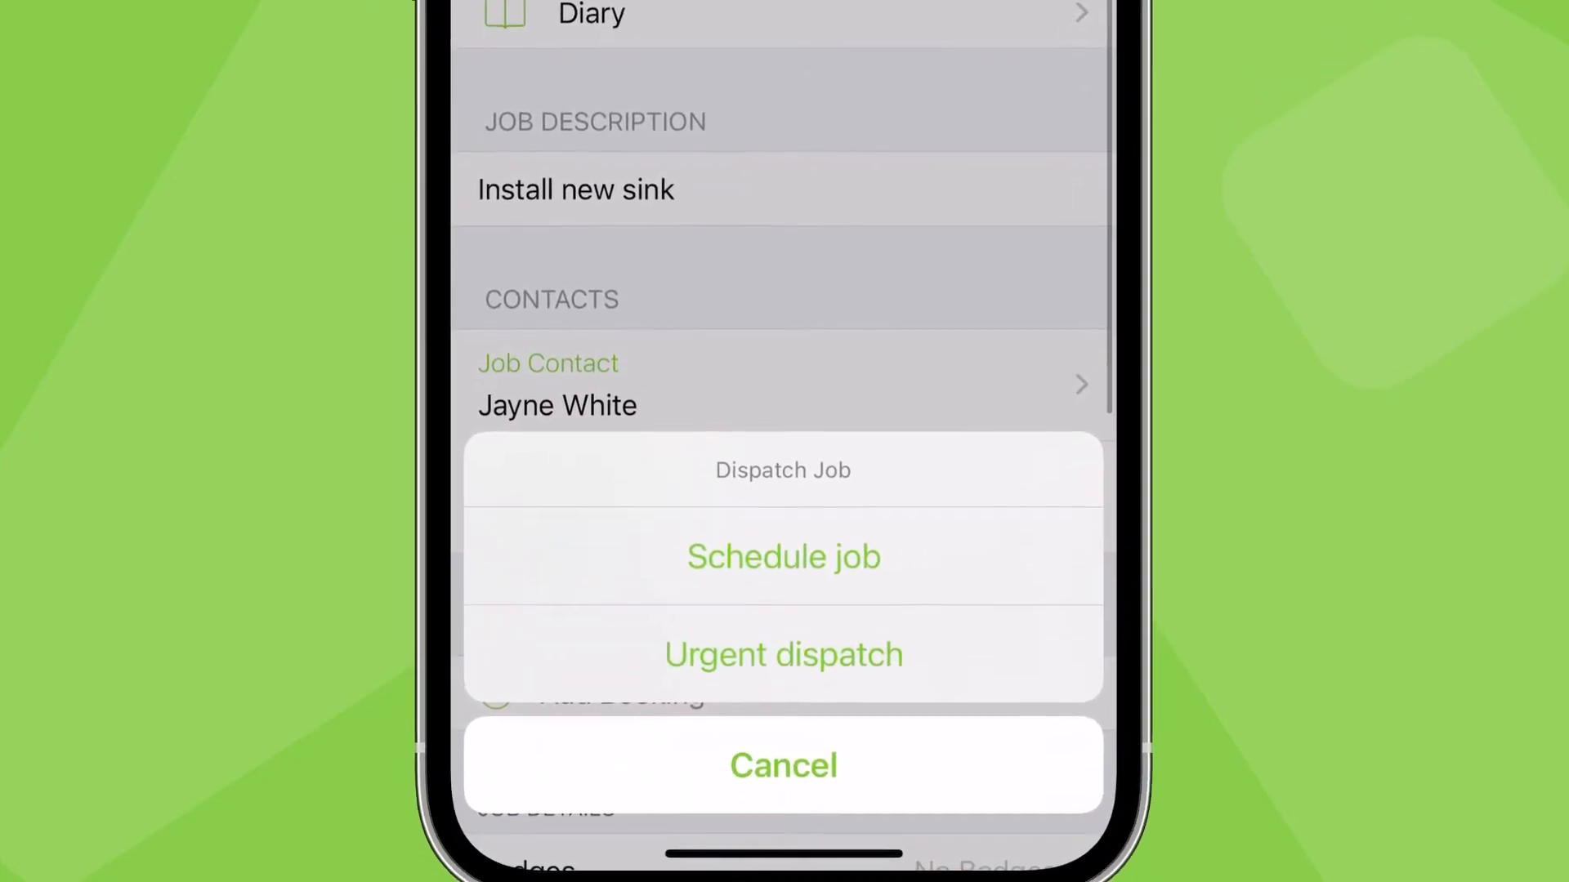
pyautogui.click(783, 556)
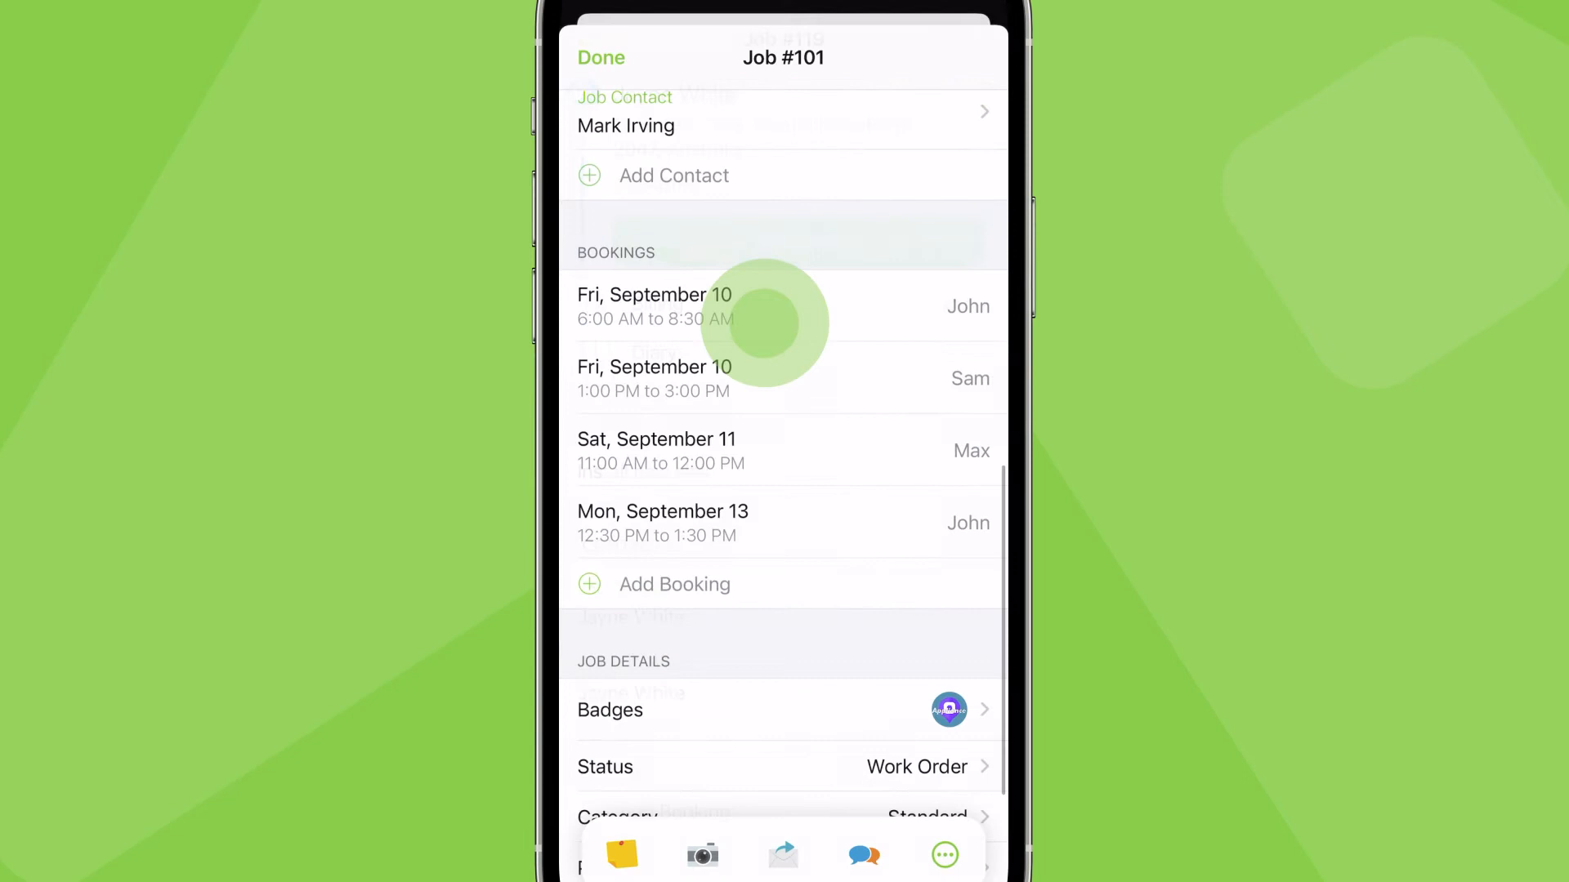
pyautogui.click(654, 307)
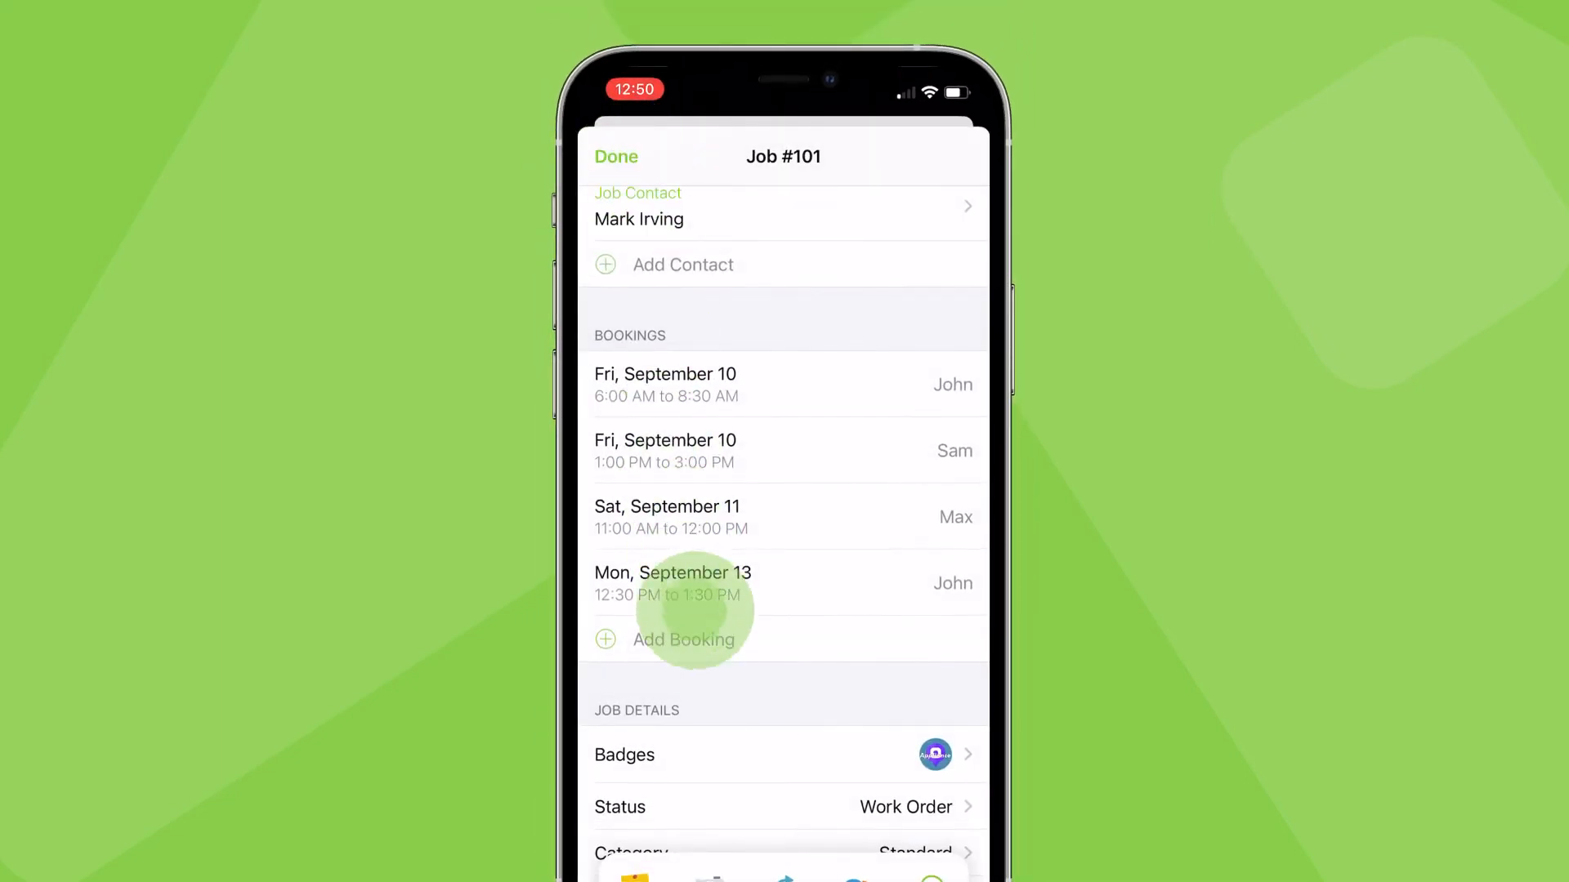
pyautogui.click(616, 156)
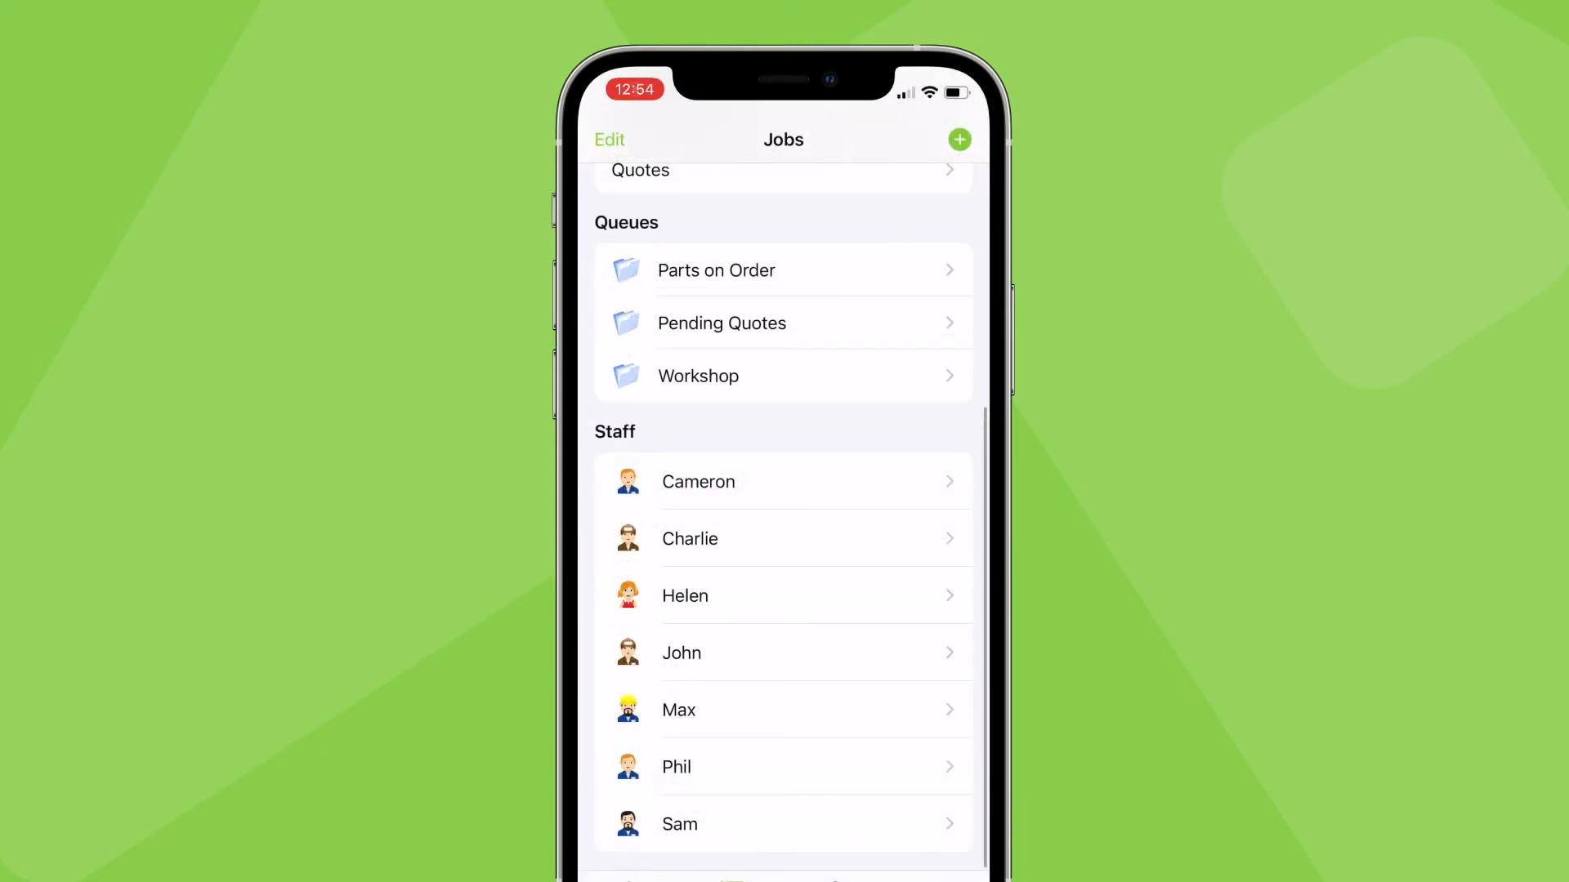
pyautogui.click(690, 538)
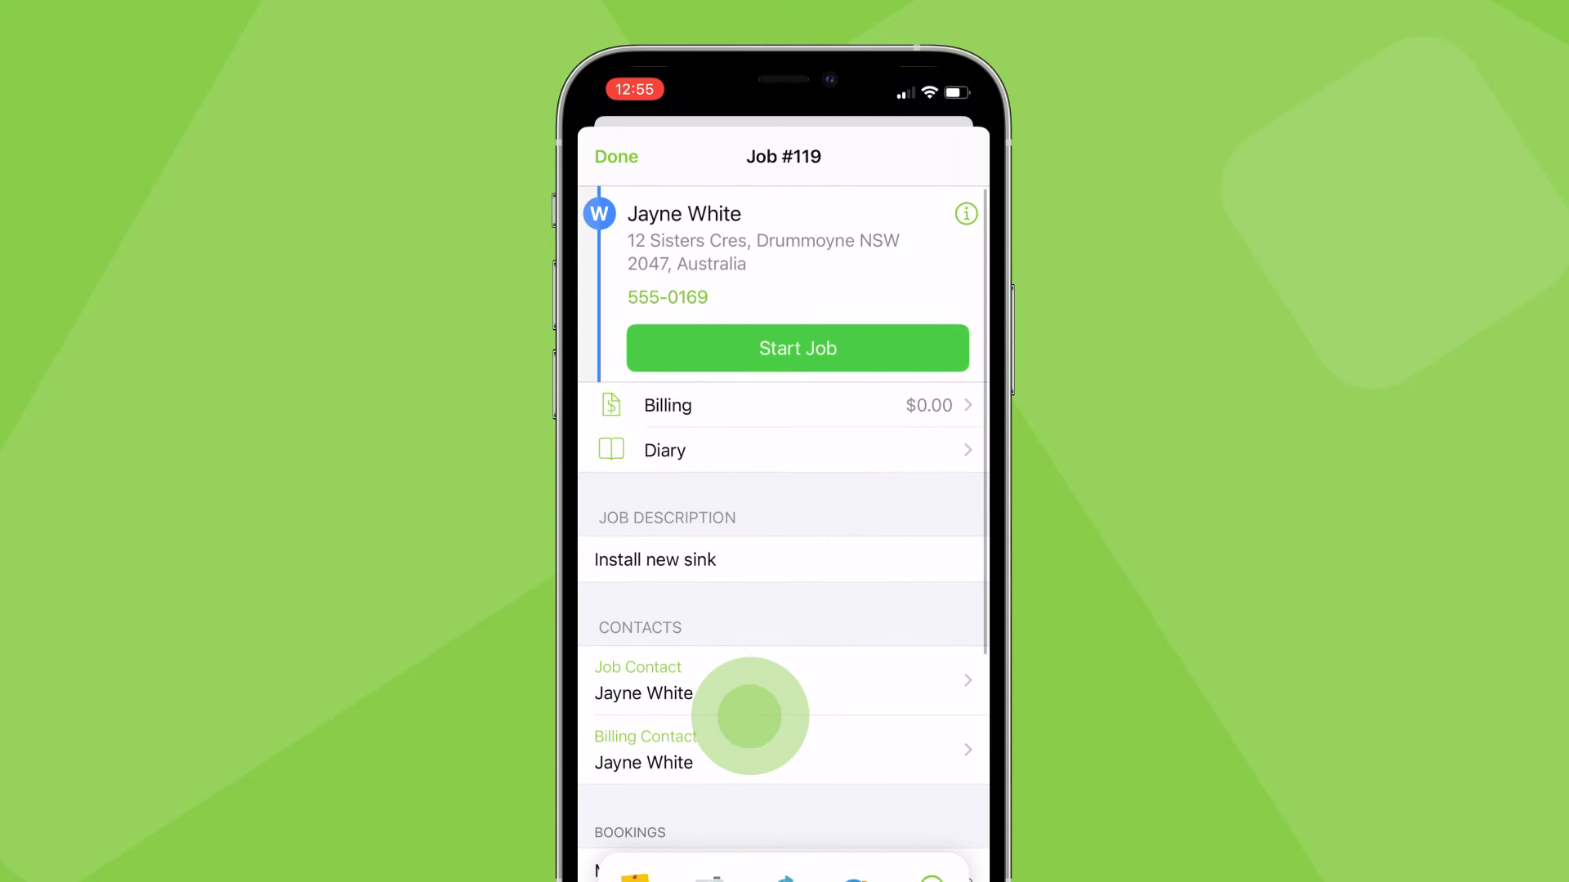
pyautogui.click(750, 716)
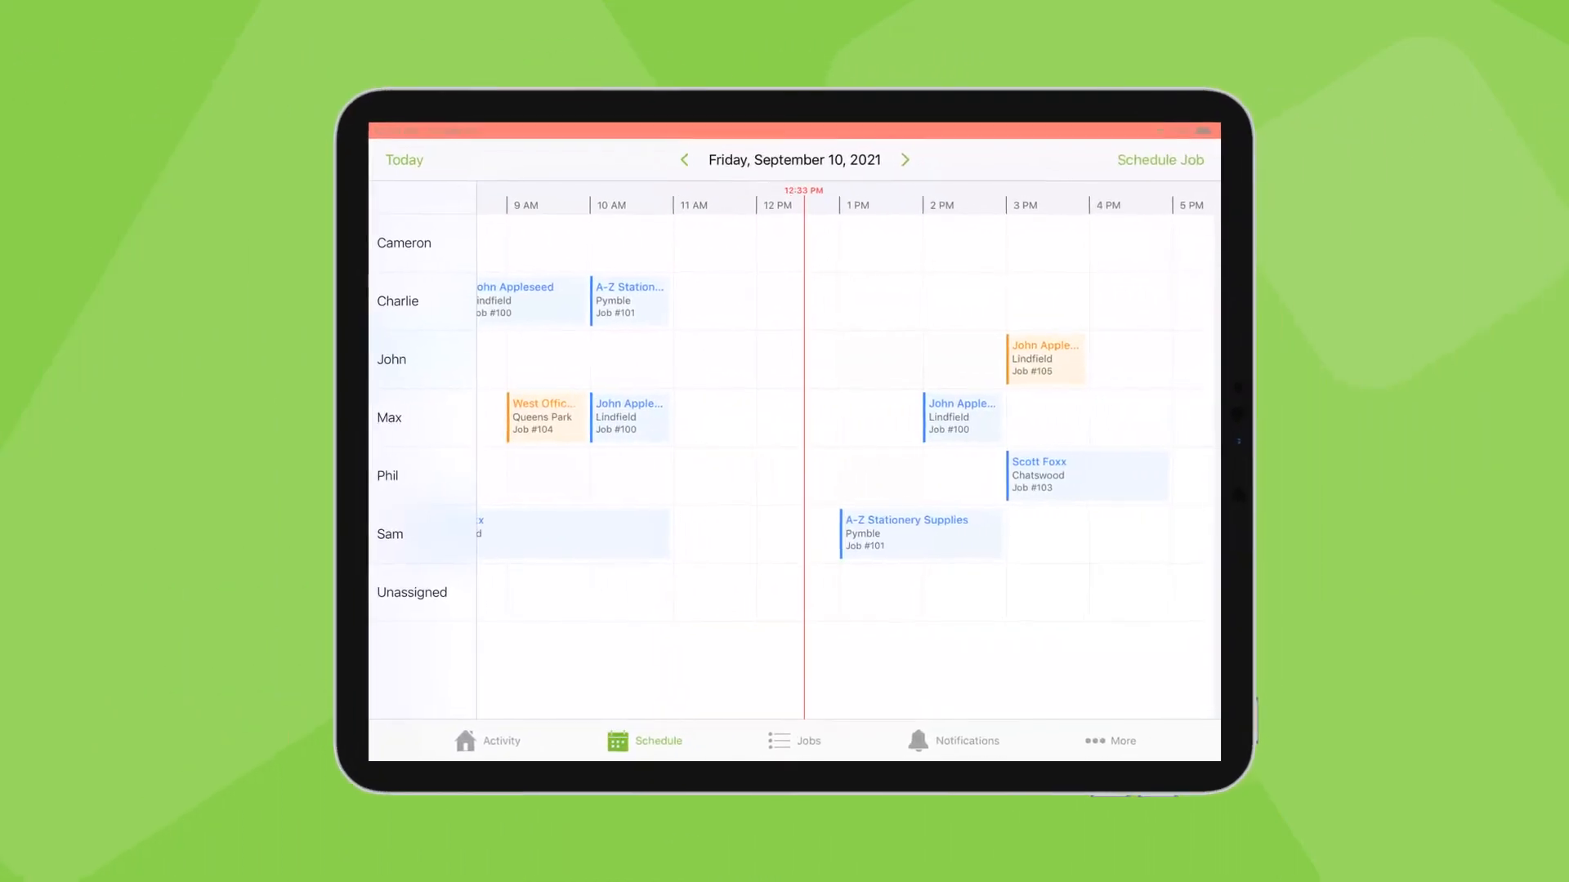
pyautogui.click(645, 740)
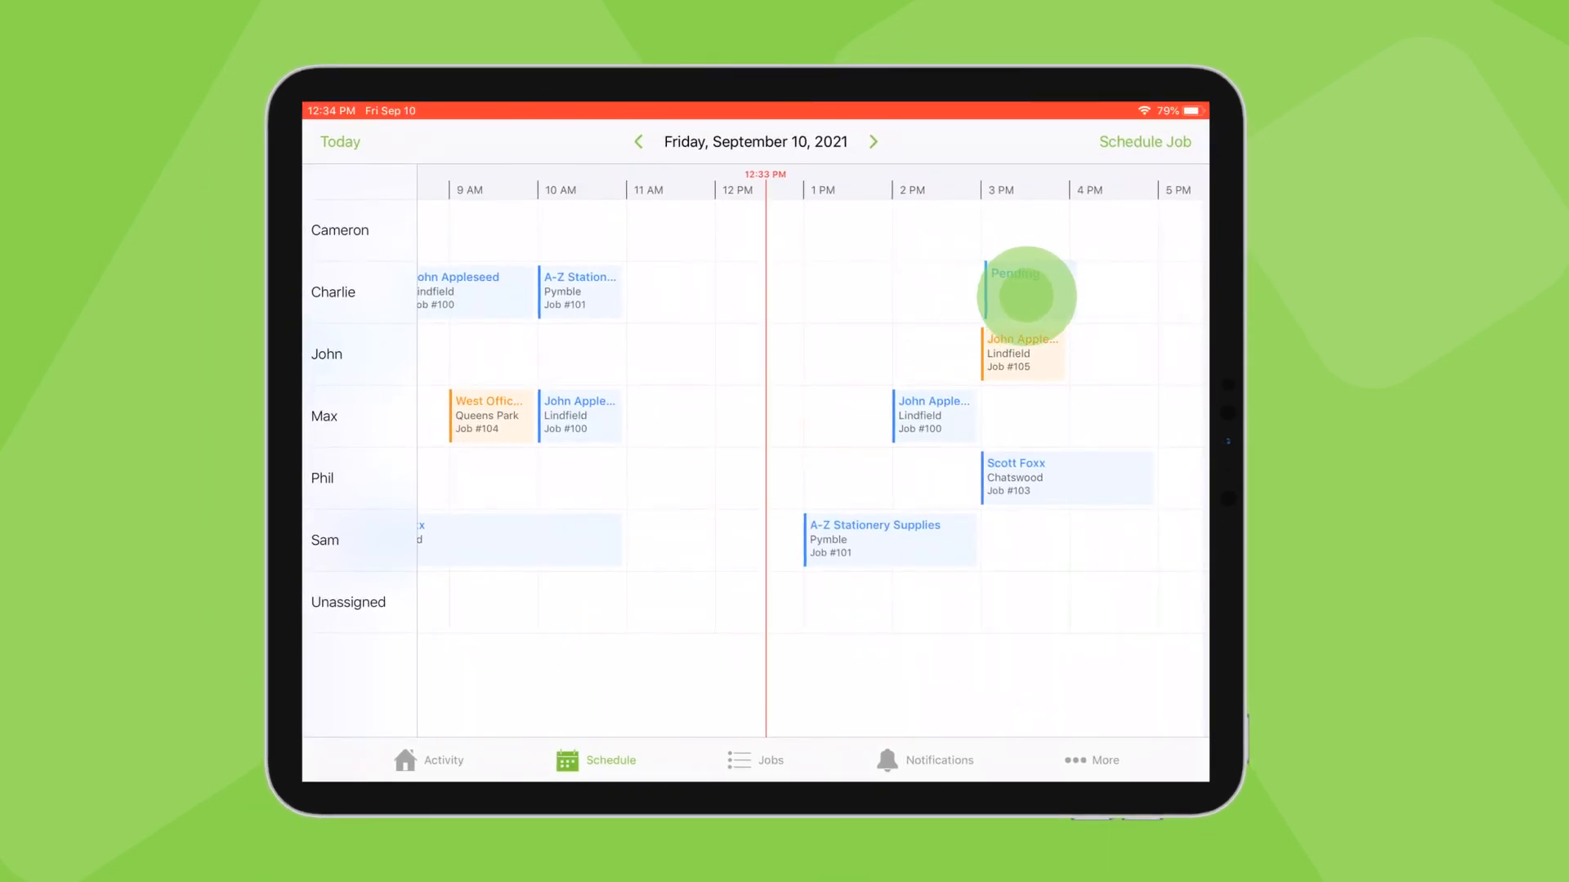
pyautogui.click(1145, 141)
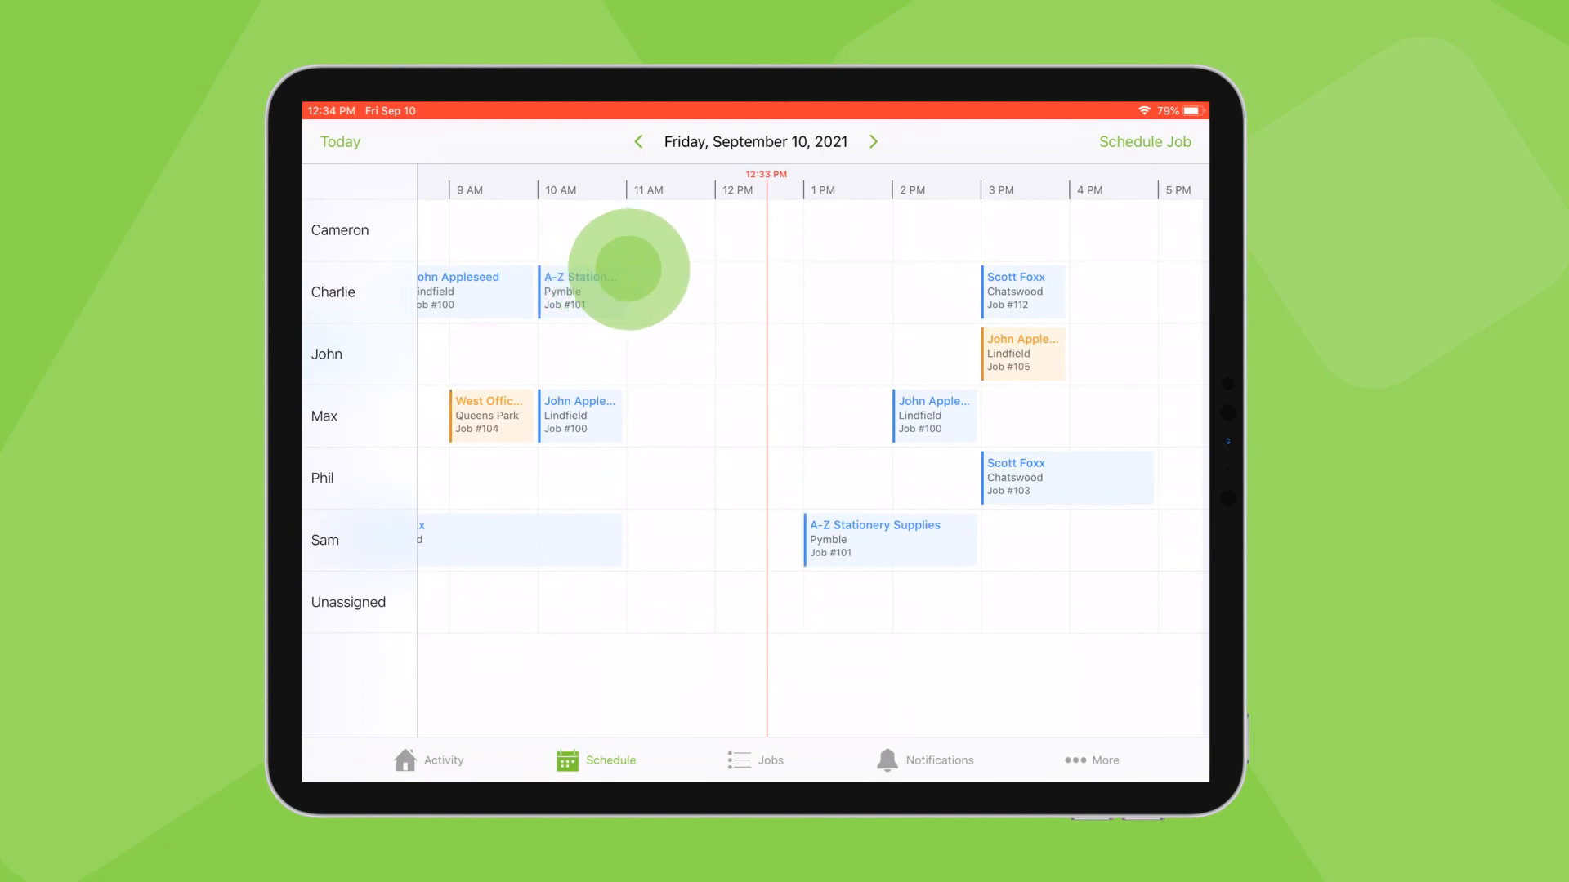
pyautogui.click(1019, 291)
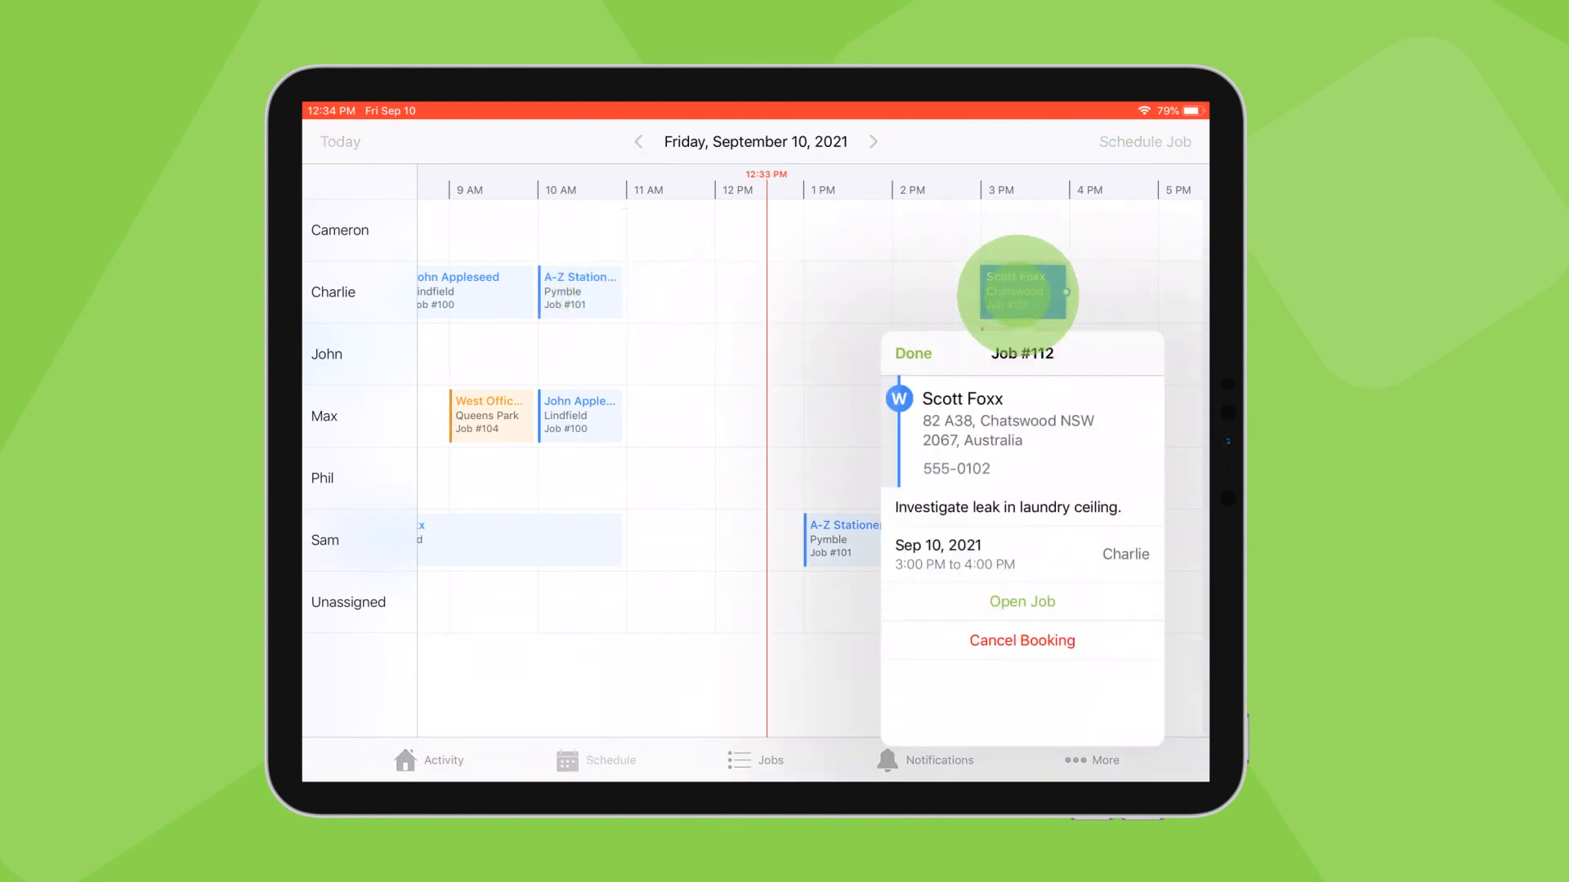